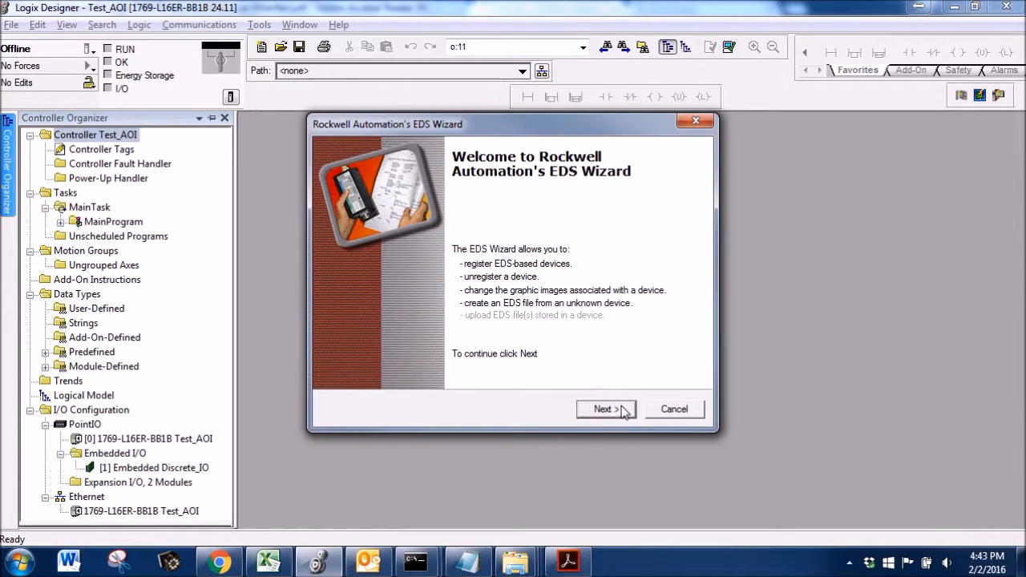
Advance the EDS Wizard to register a single EDS file and browse for it on disk.
{"action": "left_click", "coordinate": [606, 409]}
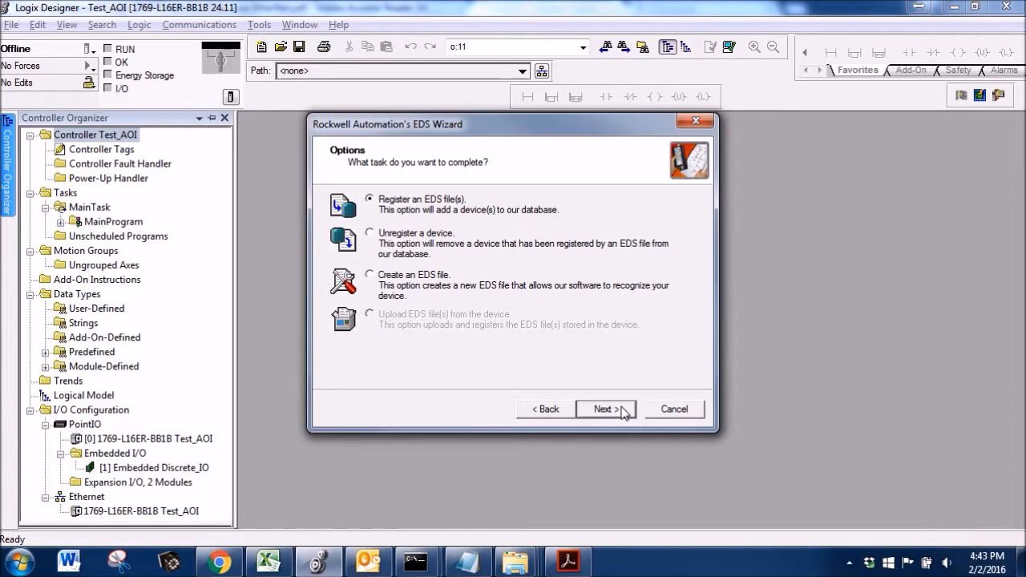
{"action": "left_click", "coordinate": [603, 409]}
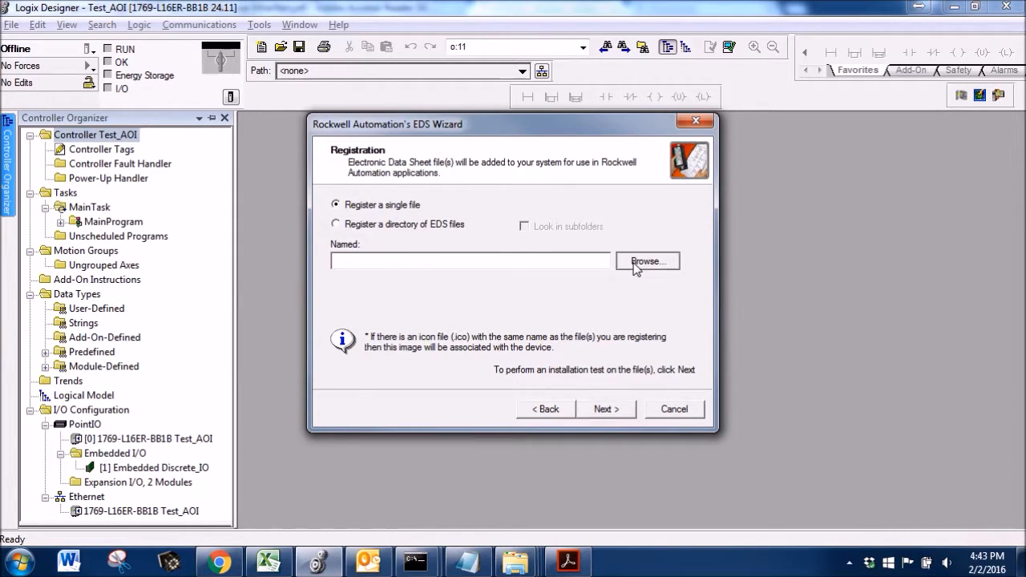
{"action": "left_click", "coordinate": [647, 261]}
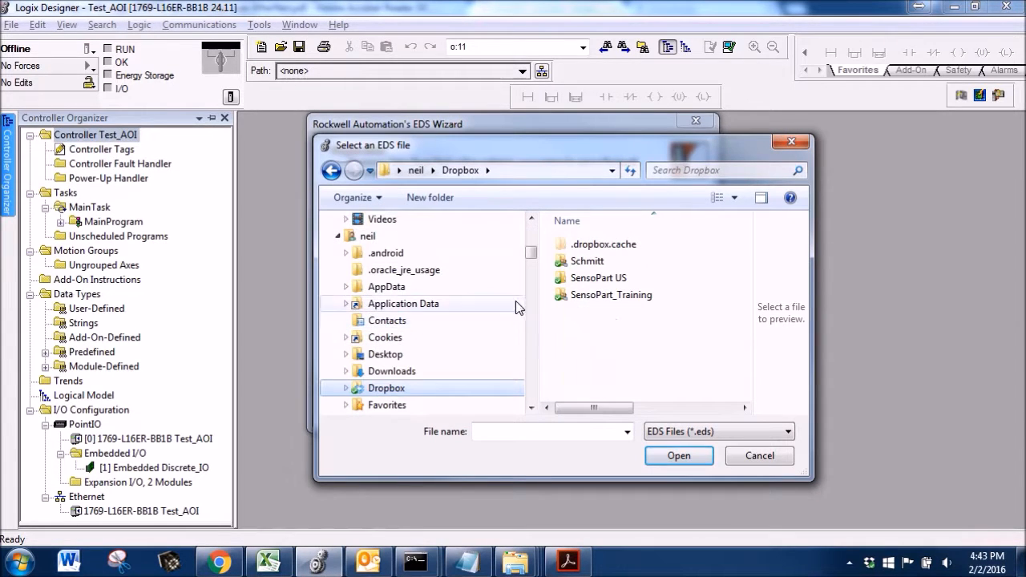
Navigate into SensoPart US and the New AOI V3_0 folder to reach the VISOR EDS file.
{"action": "left_click", "coordinate": [597, 277]}
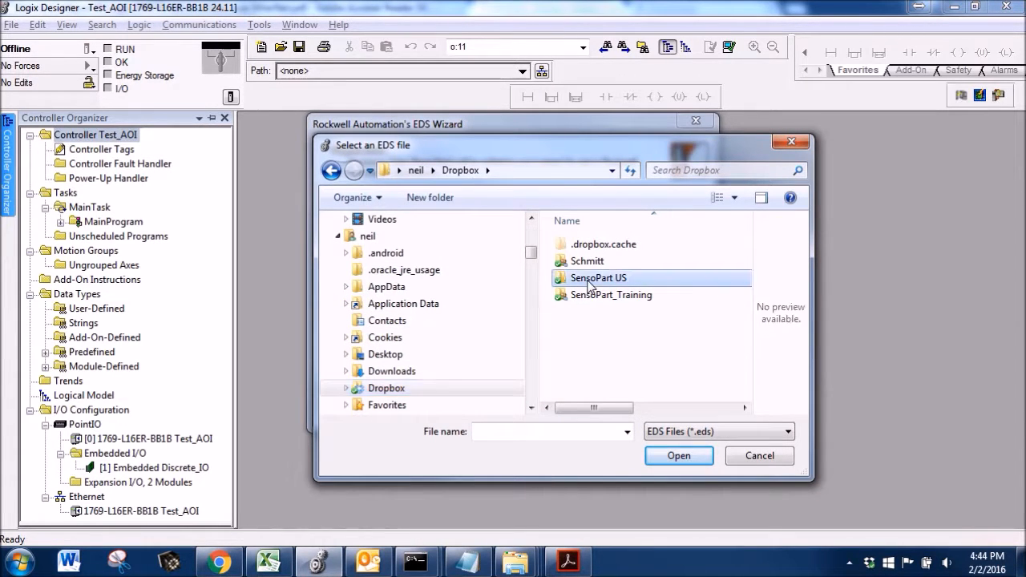
{"action": "double_click", "coordinate": [596, 277]}
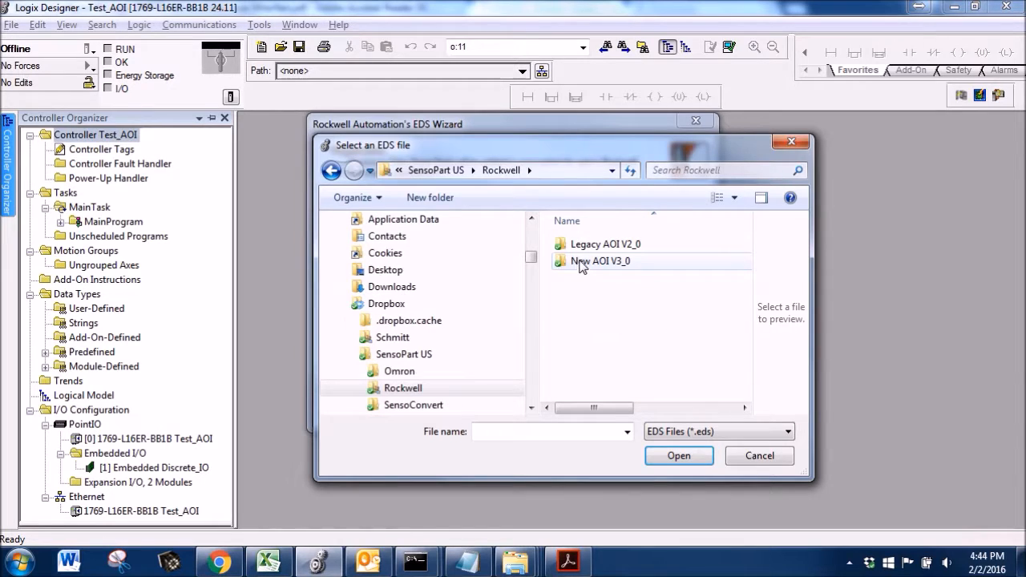
{"action": "double_click", "coordinate": [600, 260]}
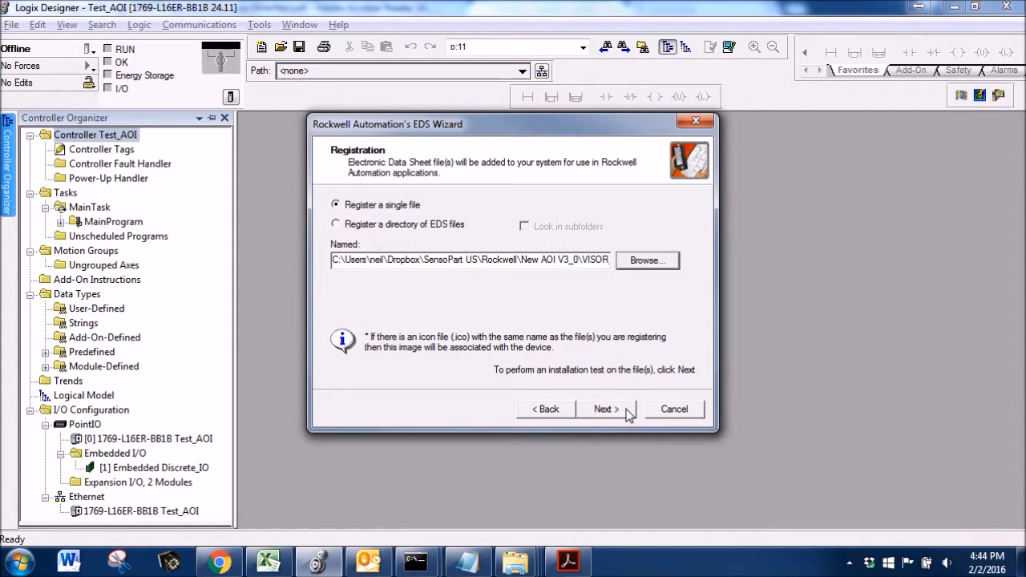
Run the installation test on the VISOR EDS file and continue to Change Graphic Image.
{"action": "left_click", "coordinate": [606, 409]}
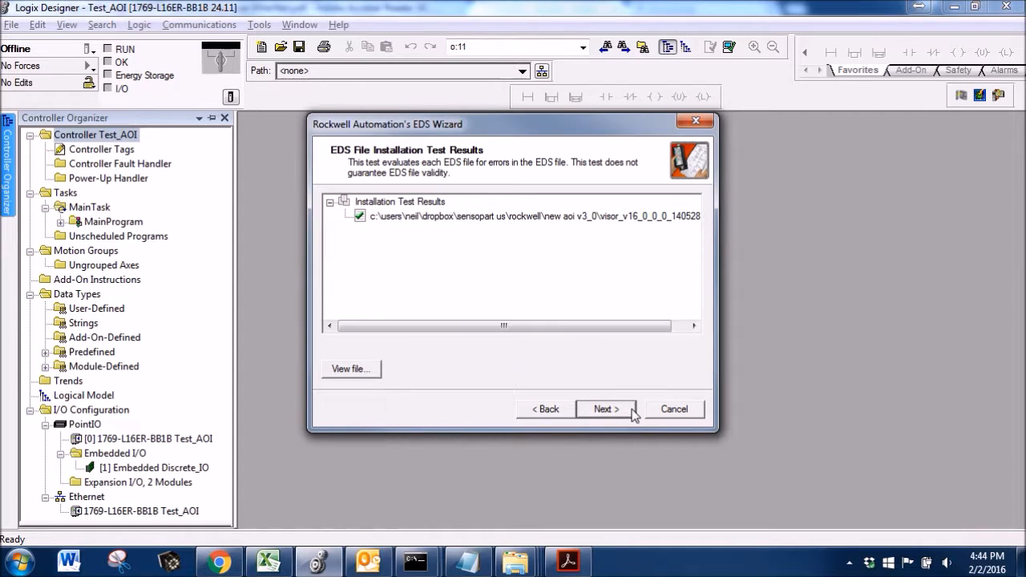
{"action": "left_click", "coordinate": [606, 408]}
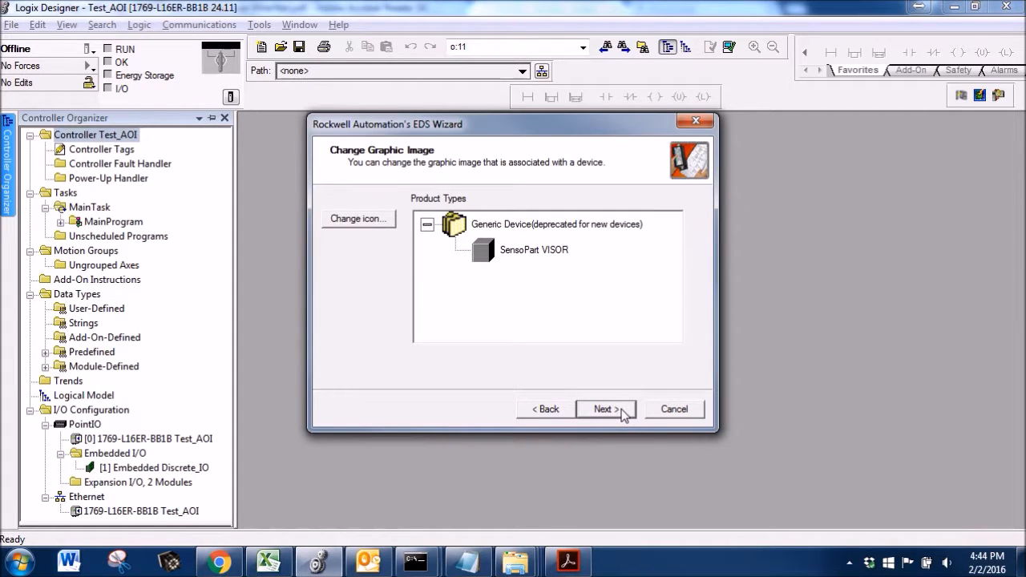
{"action": "left_click", "coordinate": [606, 409]}
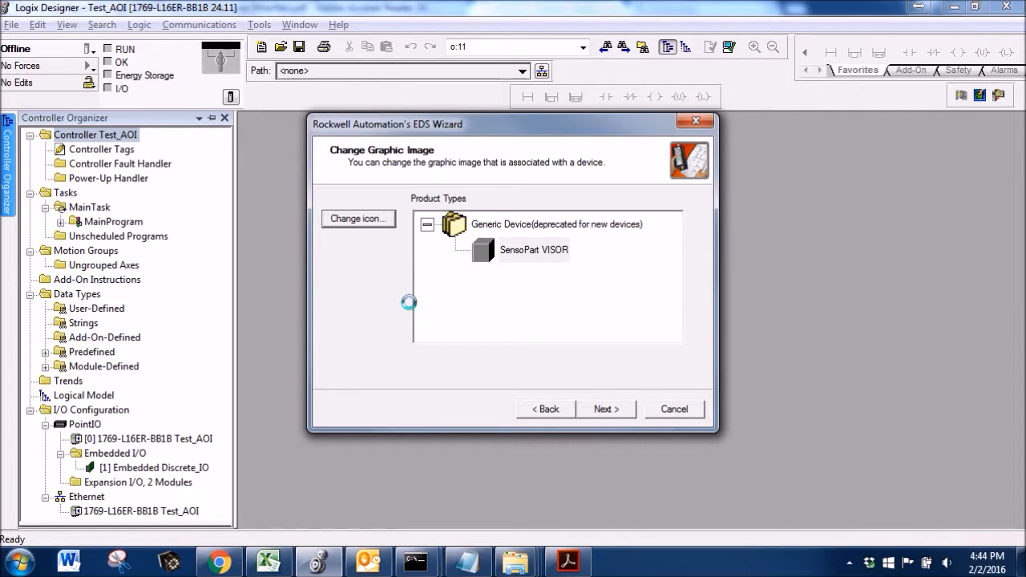
Assign SensoPartIcon.ico as the SensoPart VISOR device icon.
{"action": "left_click", "coordinate": [358, 218]}
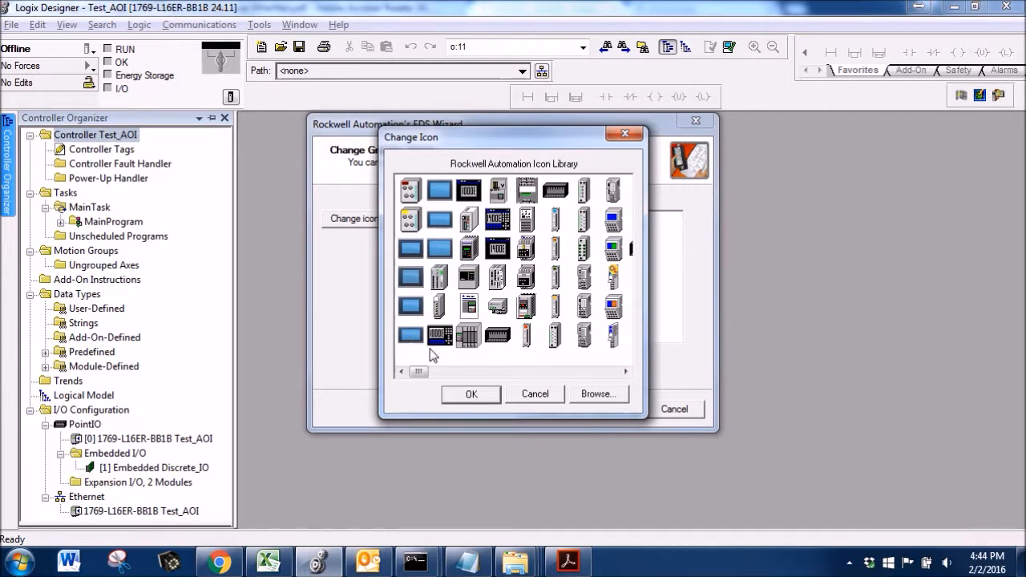
{"action": "left_click", "coordinate": [598, 394]}
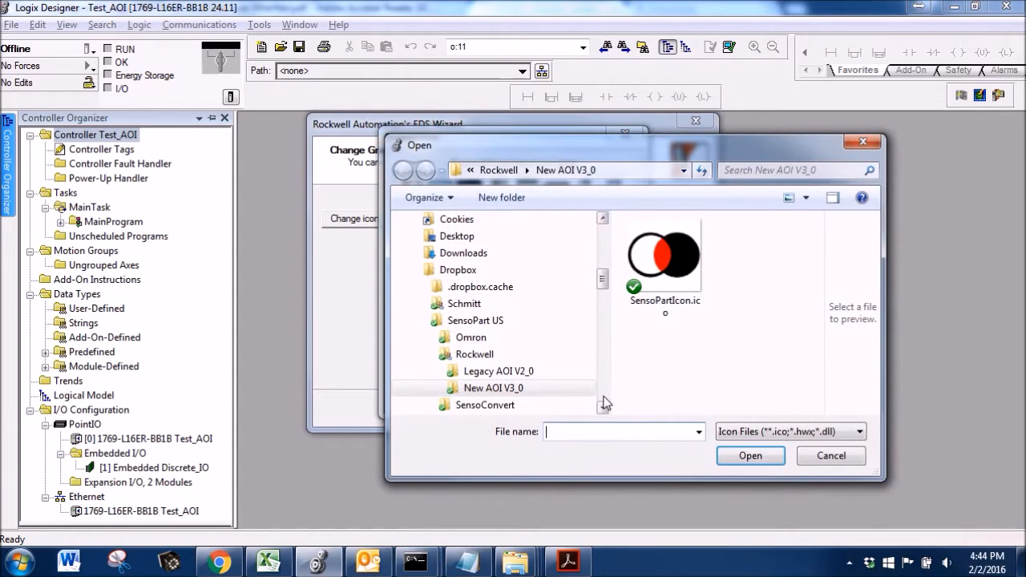
{"action": "left_click", "coordinate": [664, 255]}
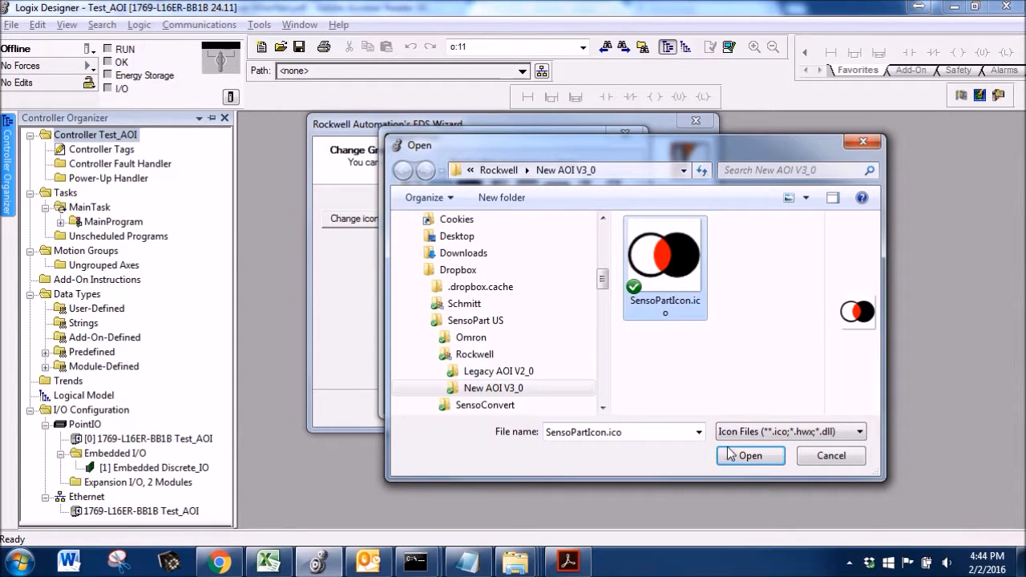
{"action": "left_click", "coordinate": [750, 455]}
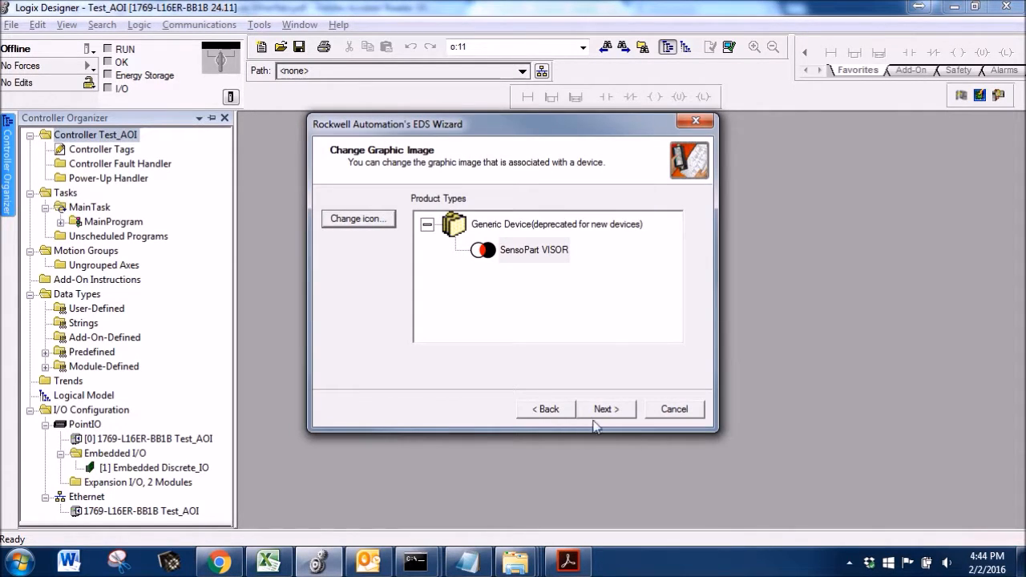
Confirm the Final Task Summary to register the SensoPart VISOR device.
{"action": "left_click", "coordinate": [606, 408]}
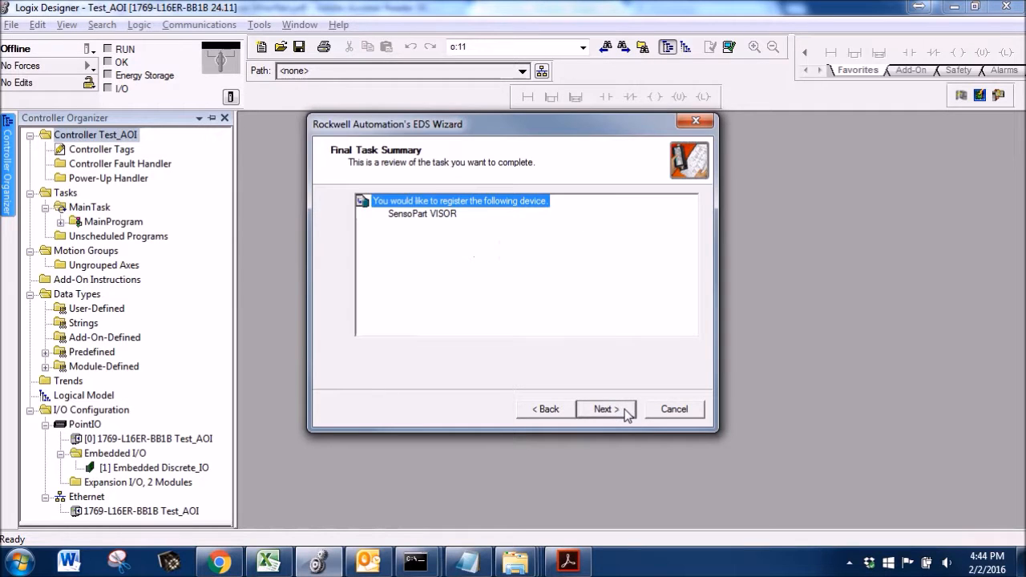
{"action": "left_click", "coordinate": [605, 409]}
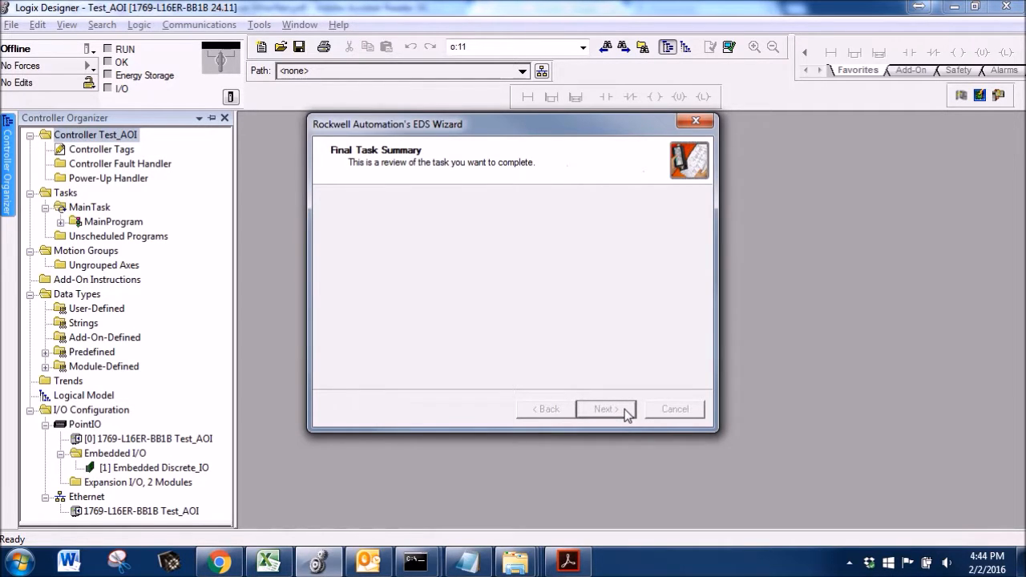
{"action": "left_click", "coordinate": [605, 409]}
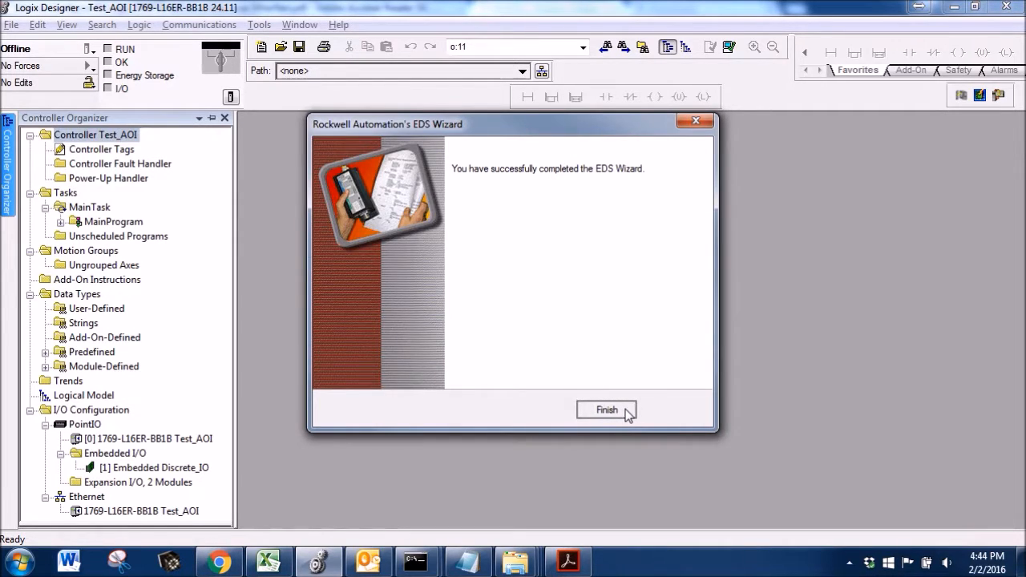
Finish the wizard and start adding a new module under the Ethernet network.
{"action": "left_click", "coordinate": [605, 411]}
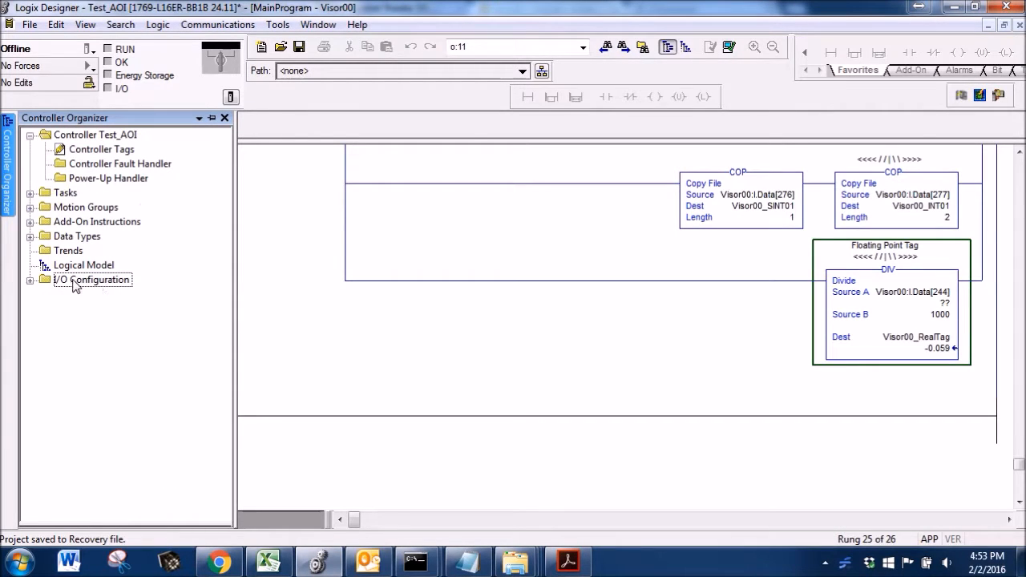
{"action": "left_click", "coordinate": [30, 278]}
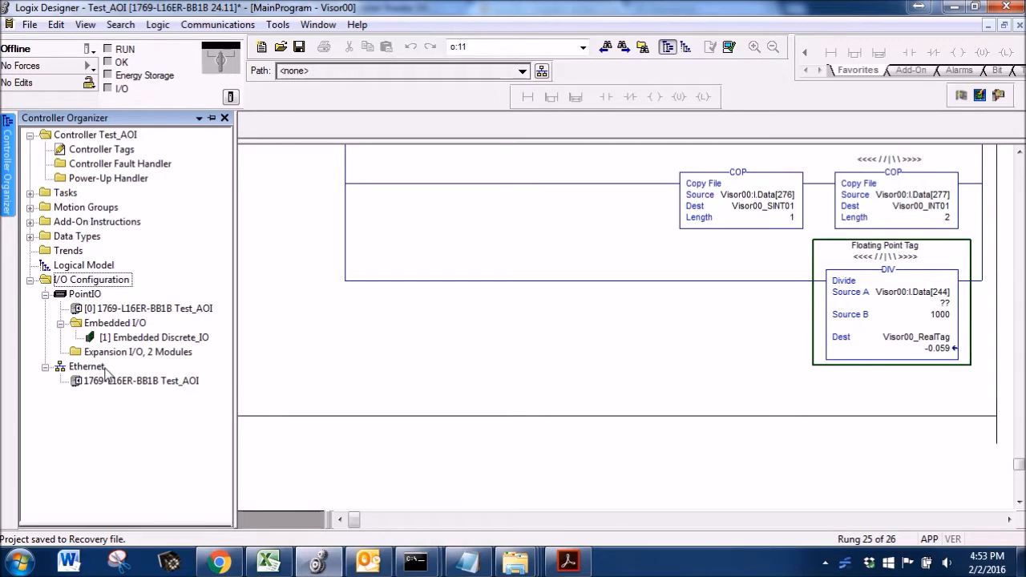
{"action": "right_click", "coordinate": [87, 366]}
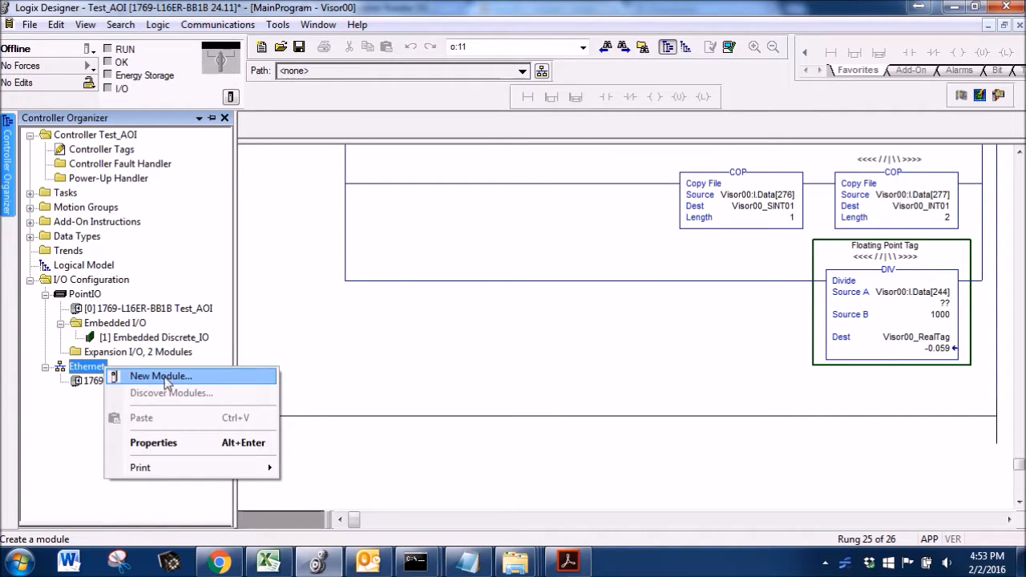
{"action": "left_click", "coordinate": [160, 375]}
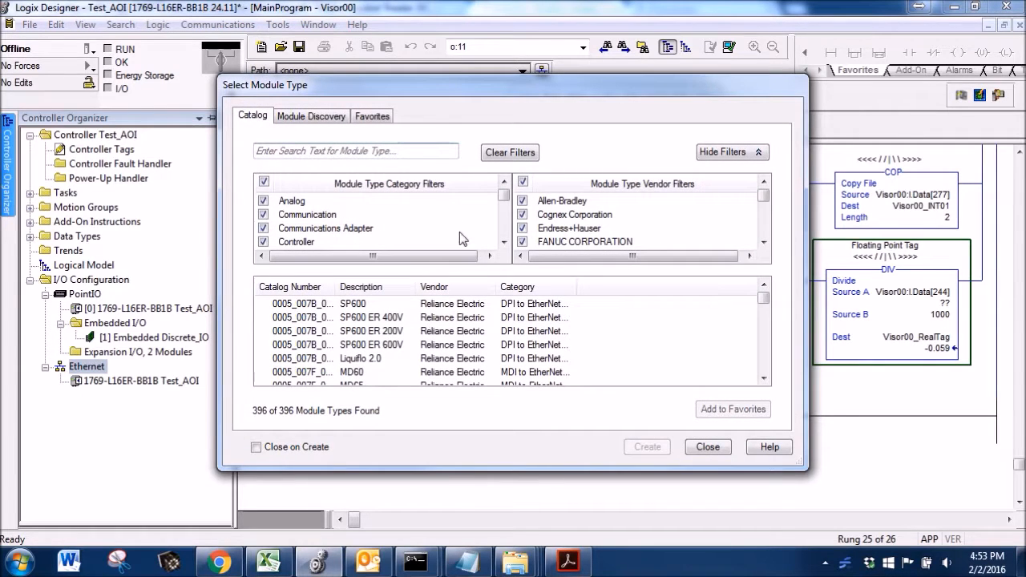
Search the module catalog for 'senso' and select the SensoPart VISOR type.
{"action": "left_click", "coordinate": [356, 150]}
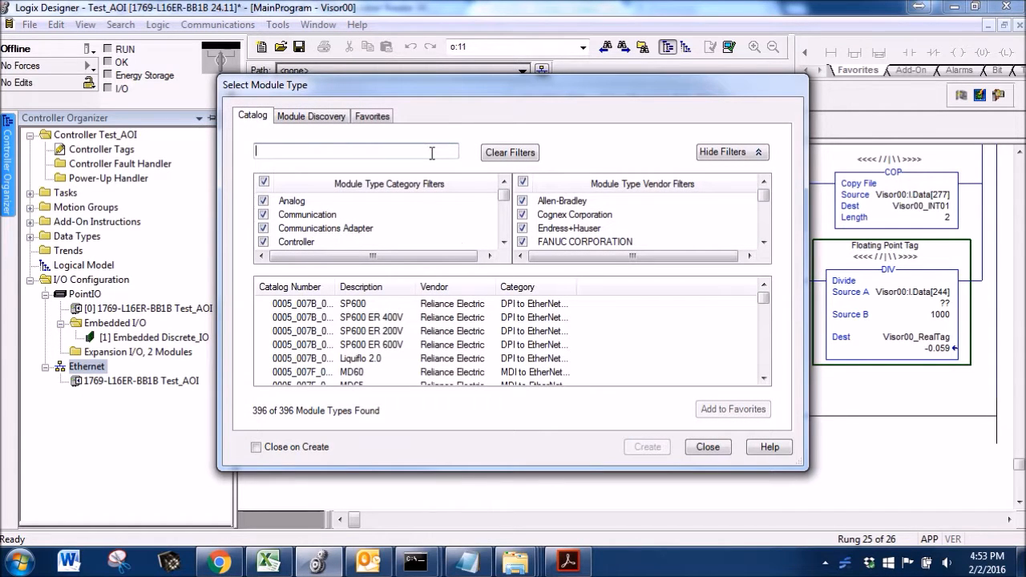
{"action": "type", "text": "senso"}
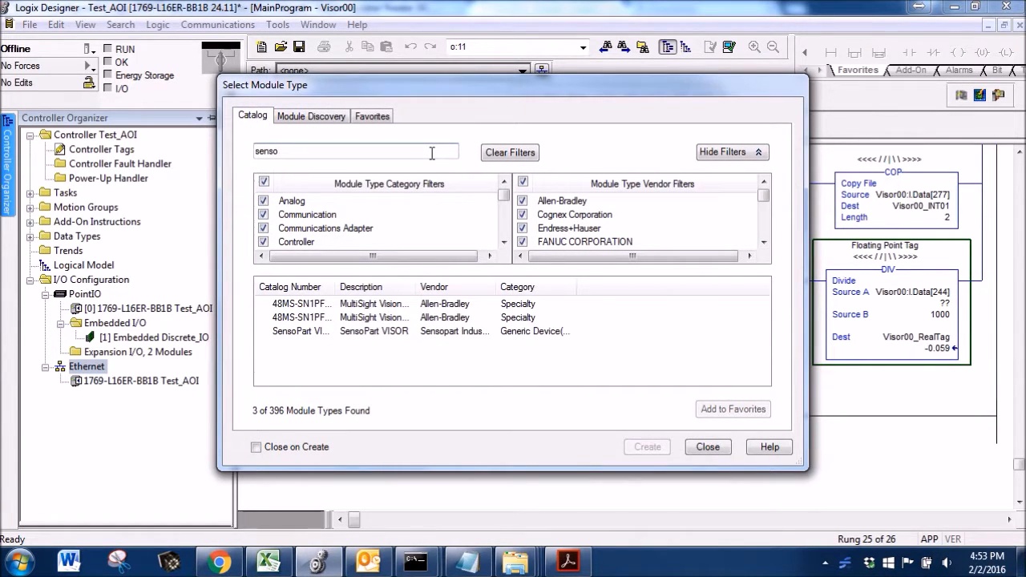
{"action": "left_click", "coordinate": [291, 285]}
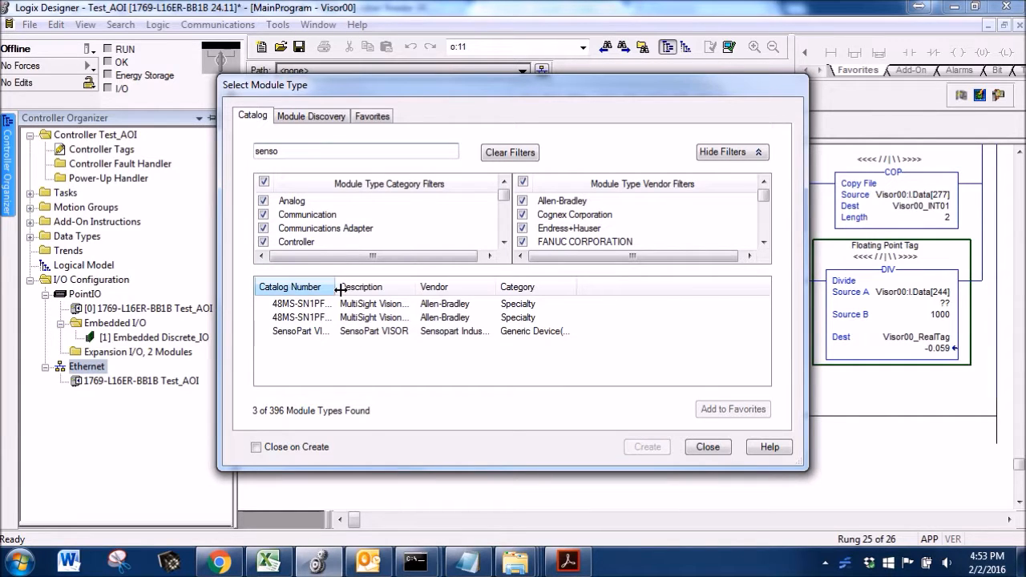
{"action": "left_click", "coordinate": [290, 285]}
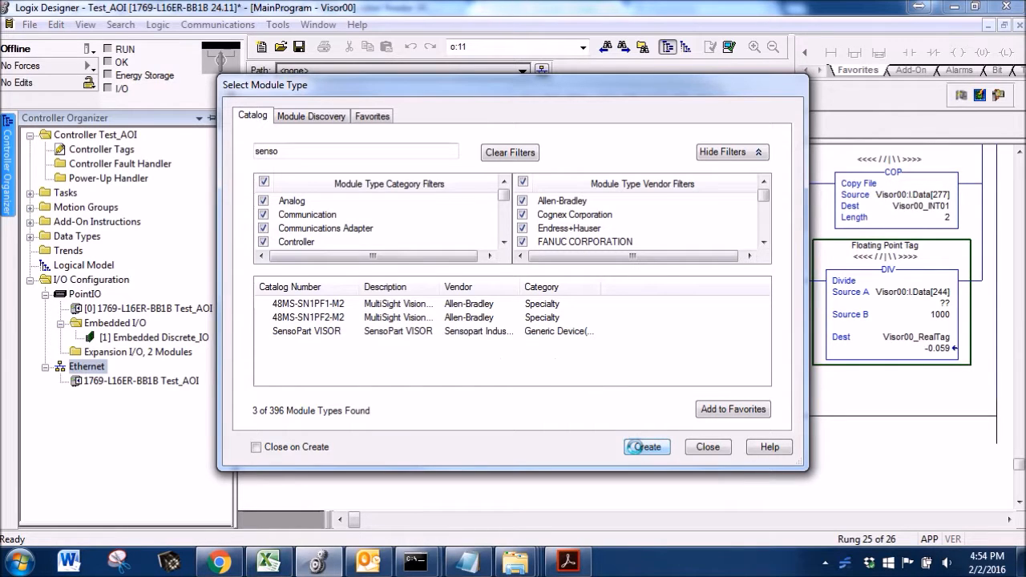
Create the SensoPart VISOR module named Visor00 with IP address 192.168.100.100.
{"action": "left_click", "coordinate": [646, 446]}
{"action": "type", "text": "V"}
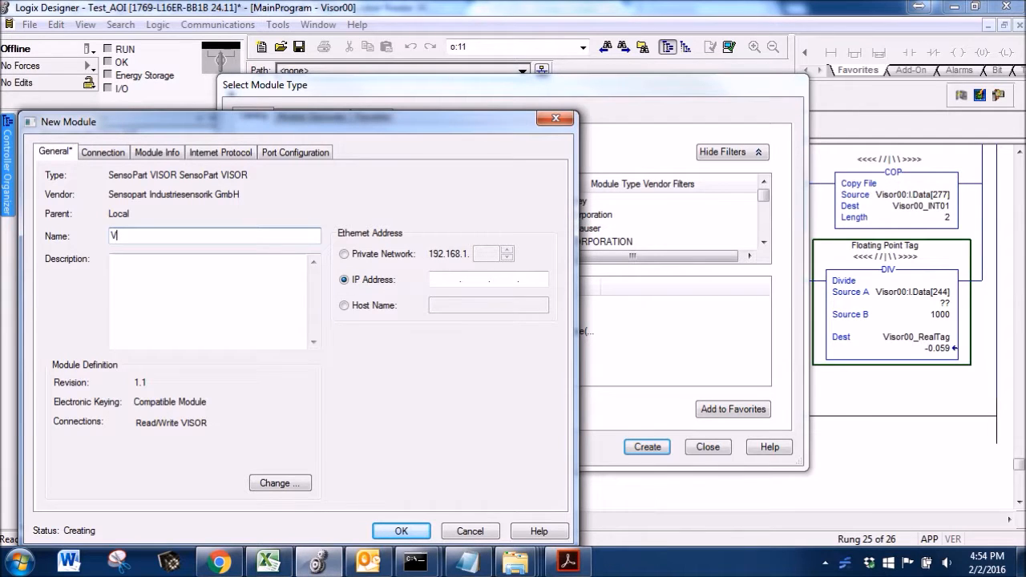
{"action": "type", "text": "isor00"}
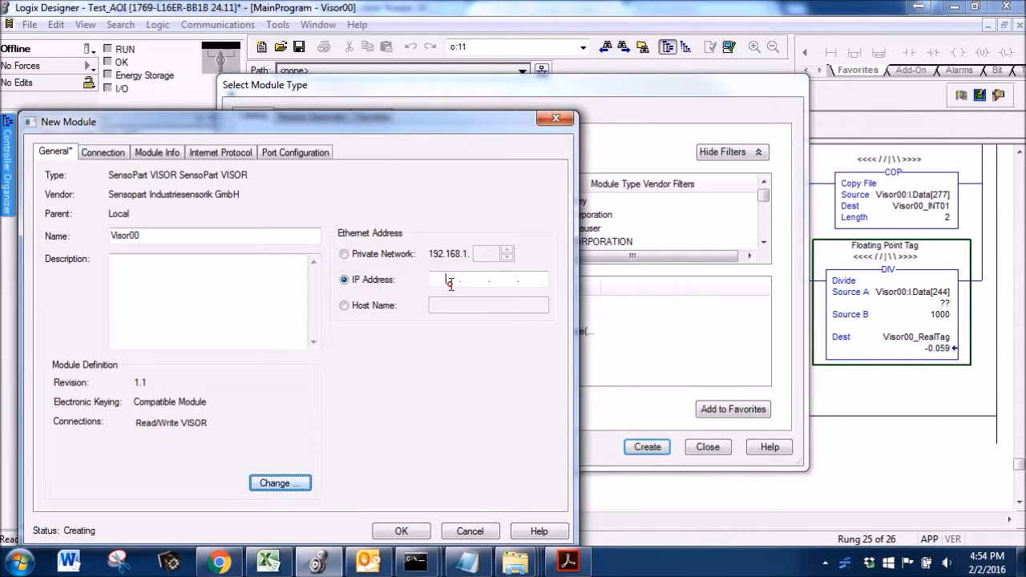
{"action": "type", "text": "192. . ."}
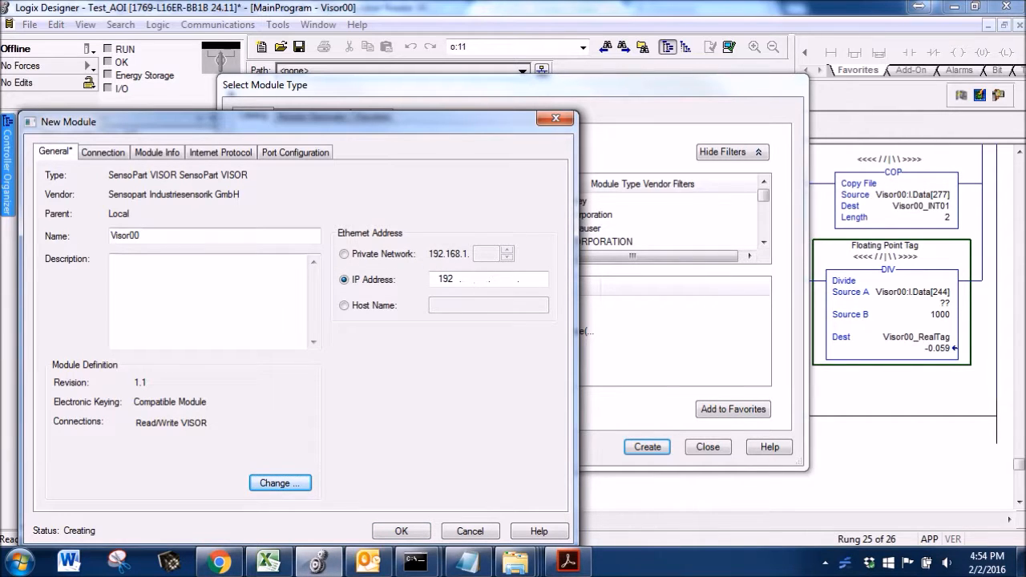
{"action": "type", "text": "168.100"}
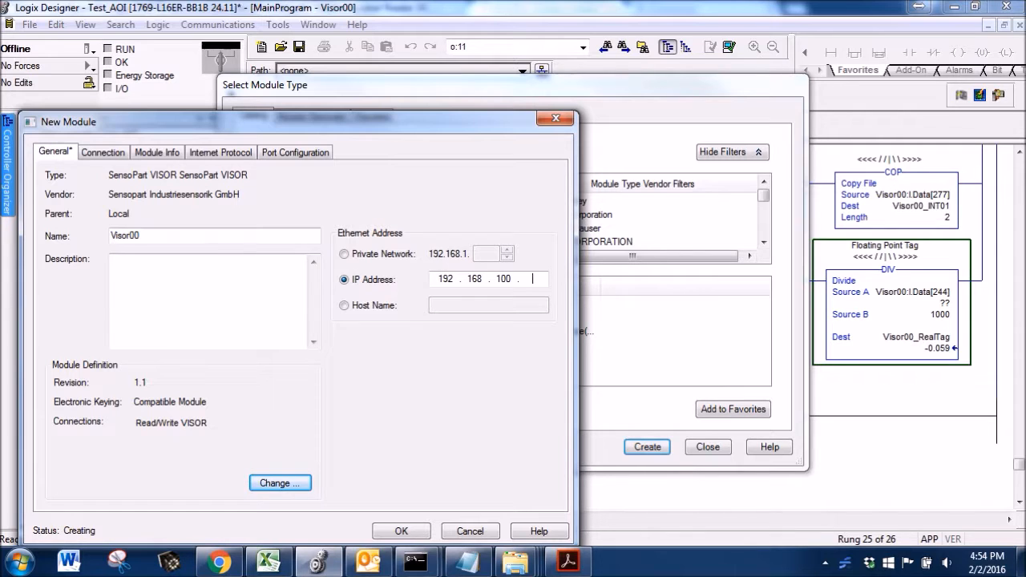
{"action": "type", "text": "100"}
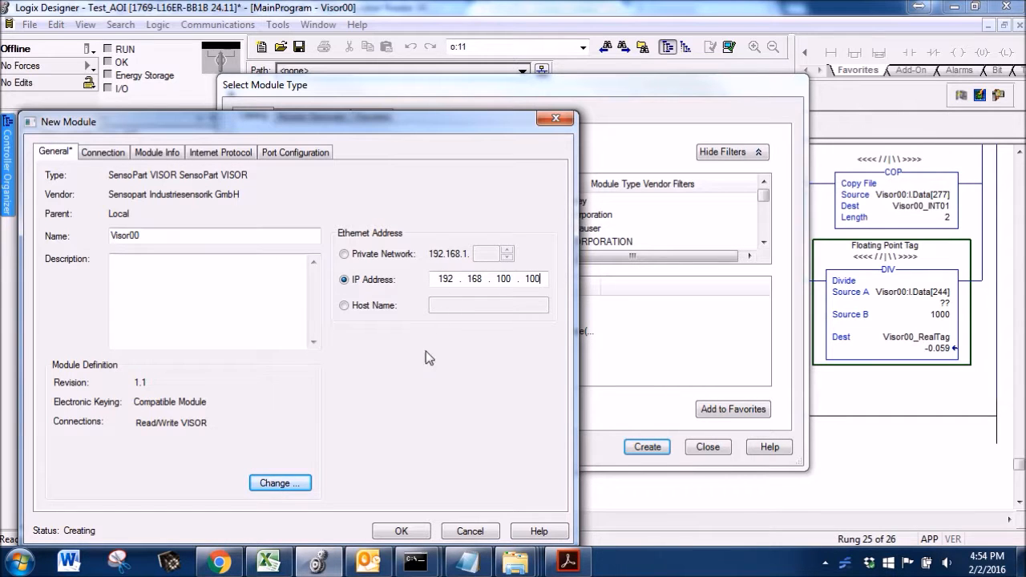
{"action": "left_click", "coordinate": [401, 530]}
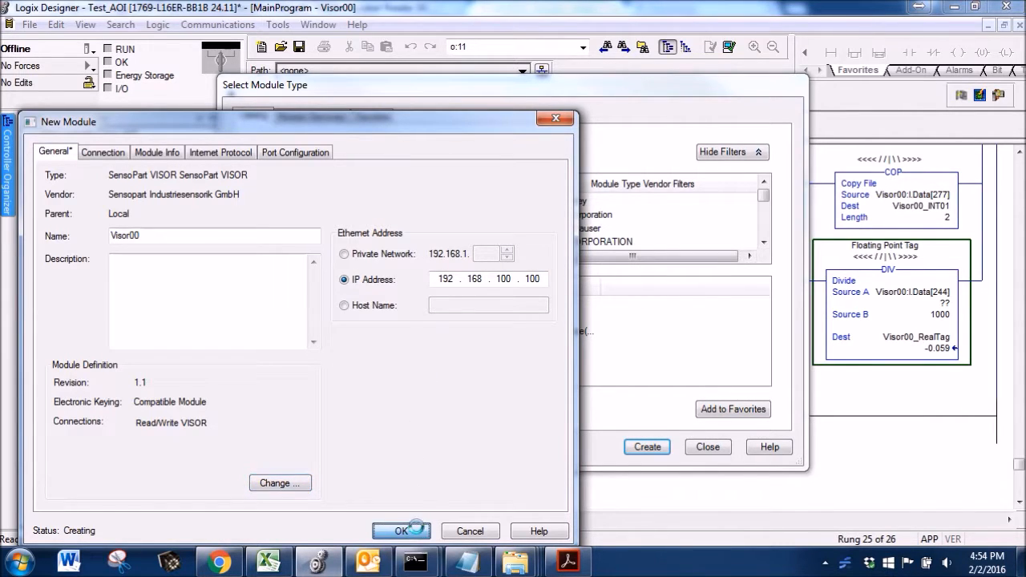
{"action": "left_click", "coordinate": [400, 530]}
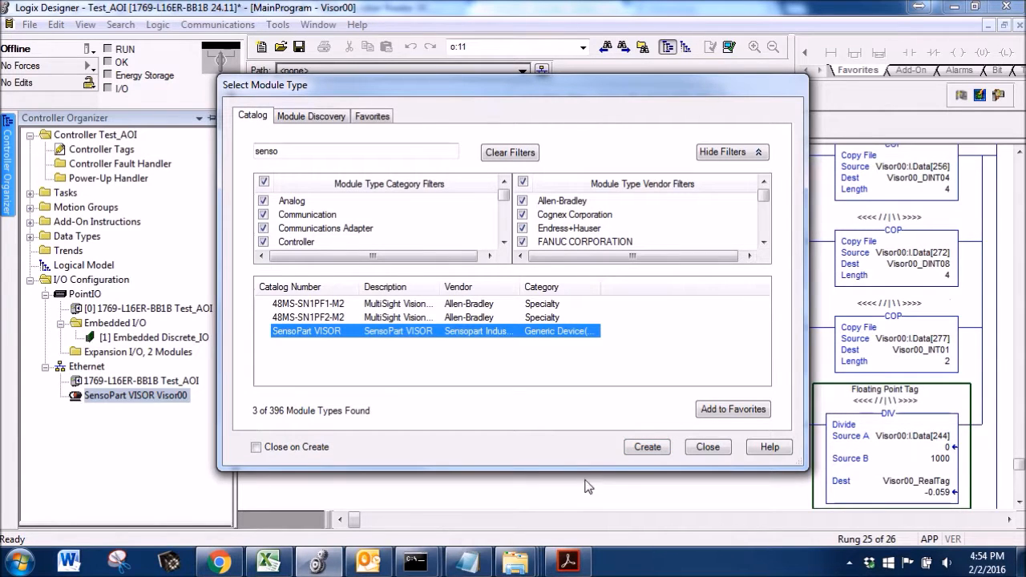
Close the Select Module Type dialog and bring up the Visor00 module's context menu.
{"action": "left_click", "coordinate": [707, 446]}
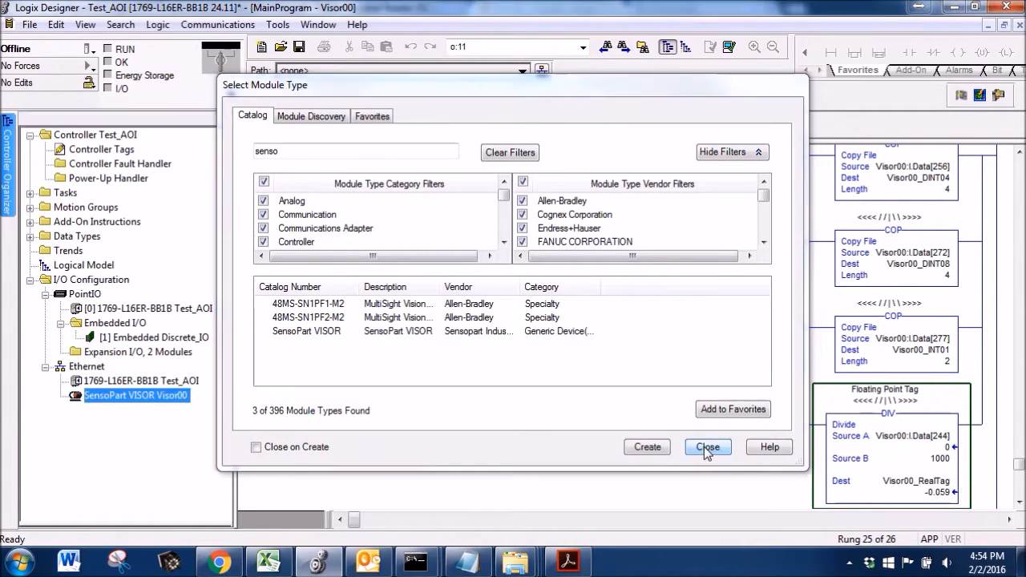
{"action": "left_click", "coordinate": [707, 445]}
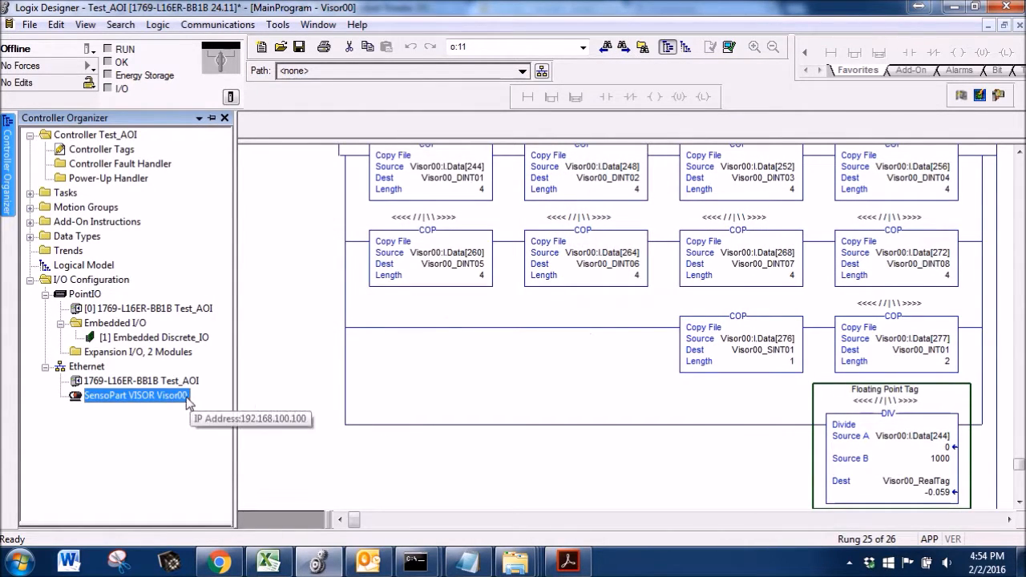
{"action": "right_click", "coordinate": [135, 394]}
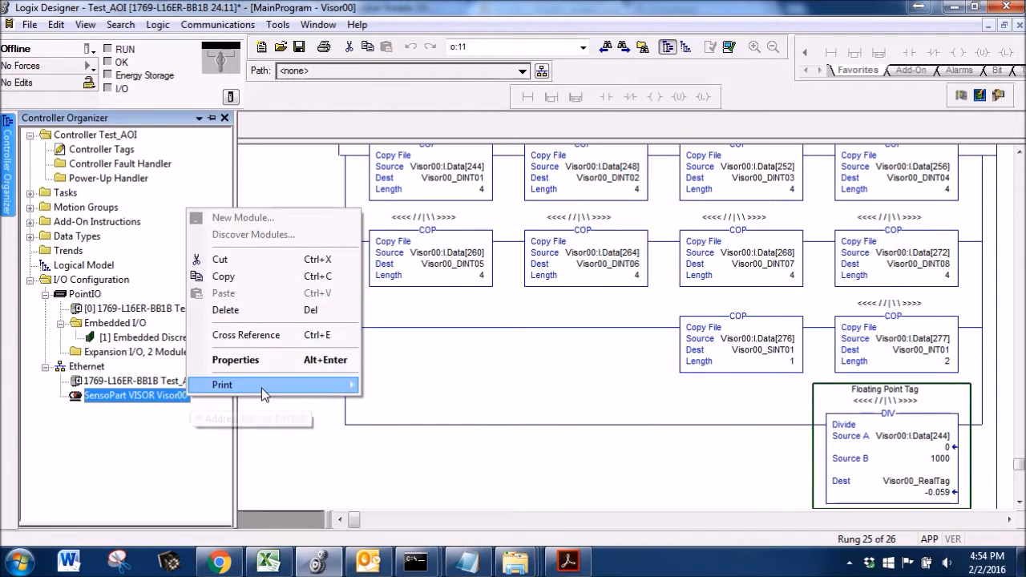
In Visor00's module properties, set the connection RPI to 100 ms, apply and accept it.
{"action": "left_click", "coordinate": [234, 359]}
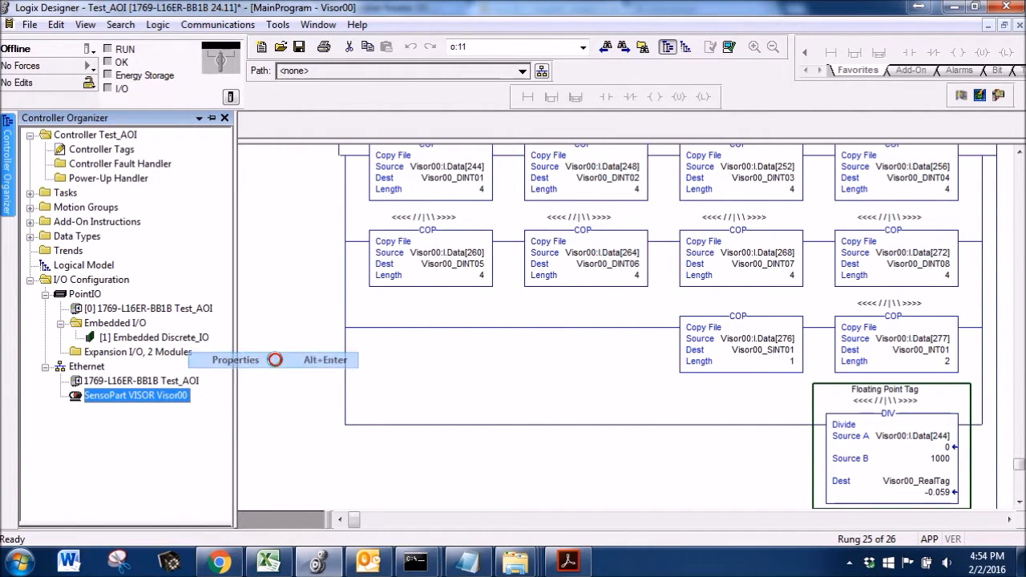
{"action": "left_click", "coordinate": [234, 359]}
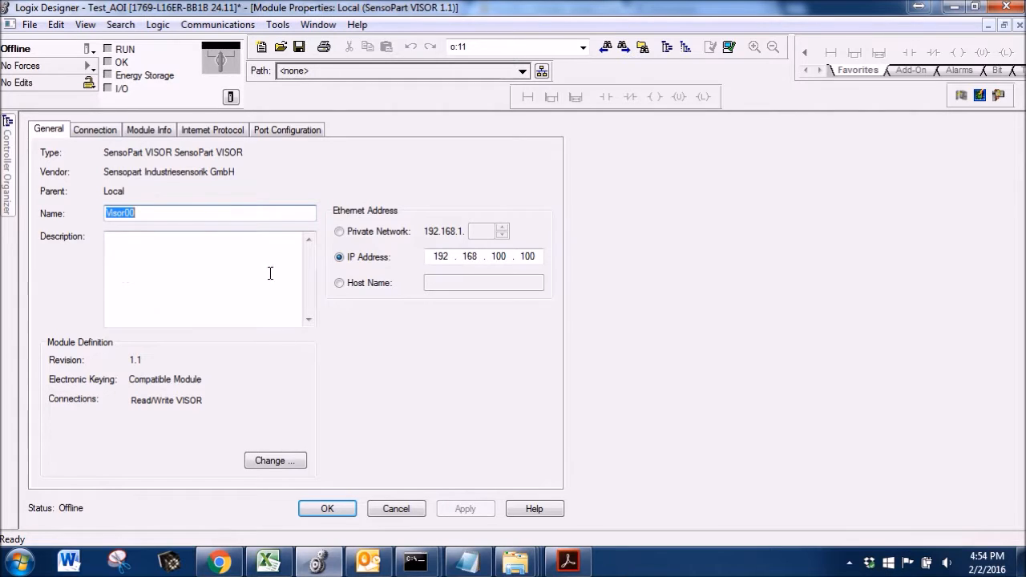
{"action": "left_click", "coordinate": [95, 128]}
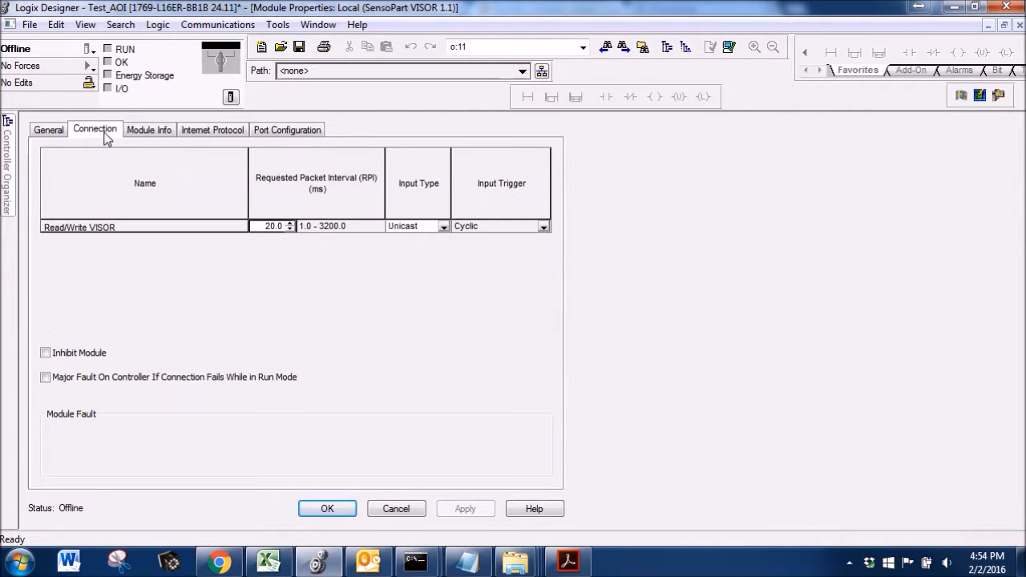
{"action": "left_click", "coordinate": [274, 226]}
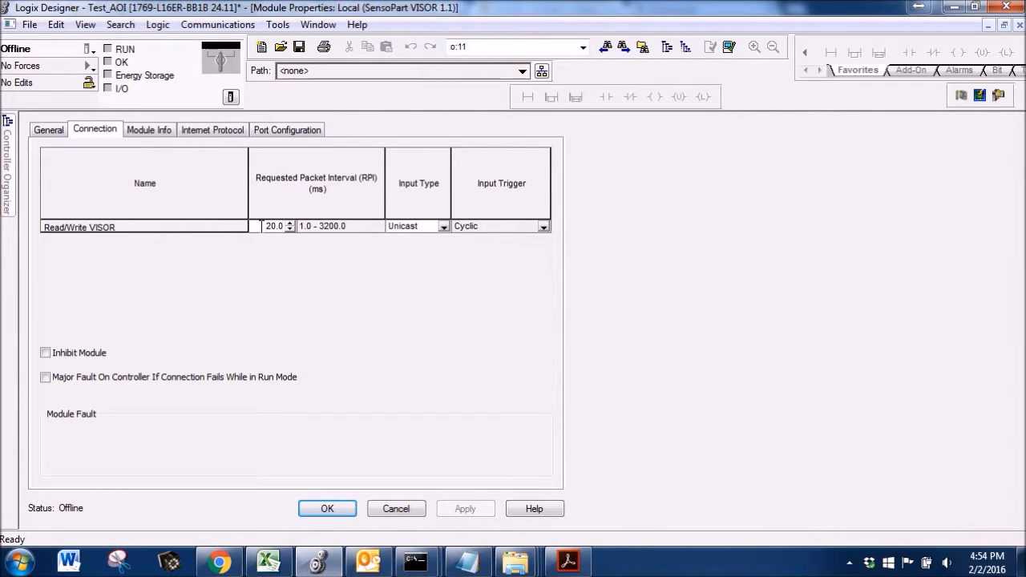
{"action": "type", "text": "100"}
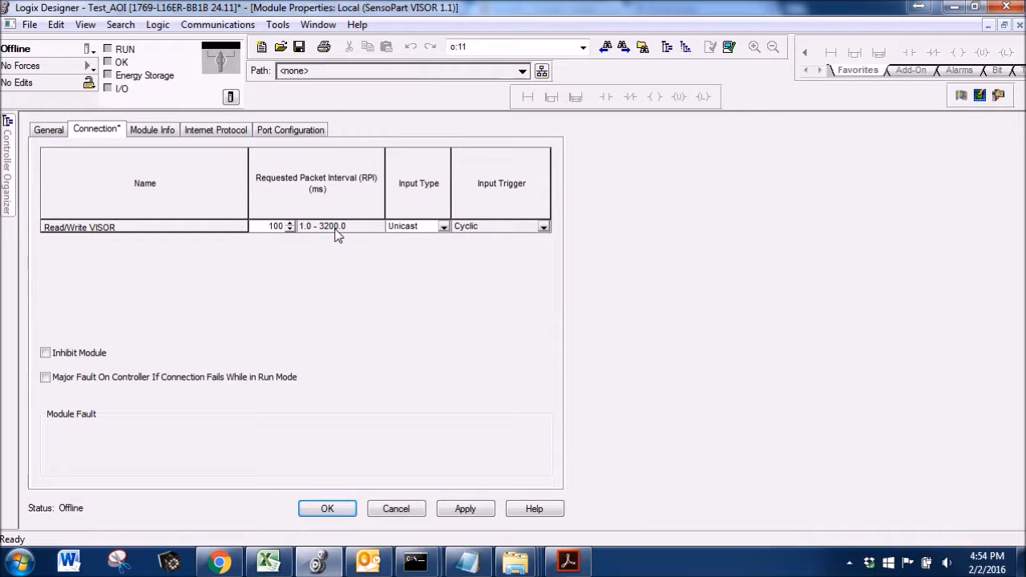
{"action": "left_click", "coordinate": [465, 508]}
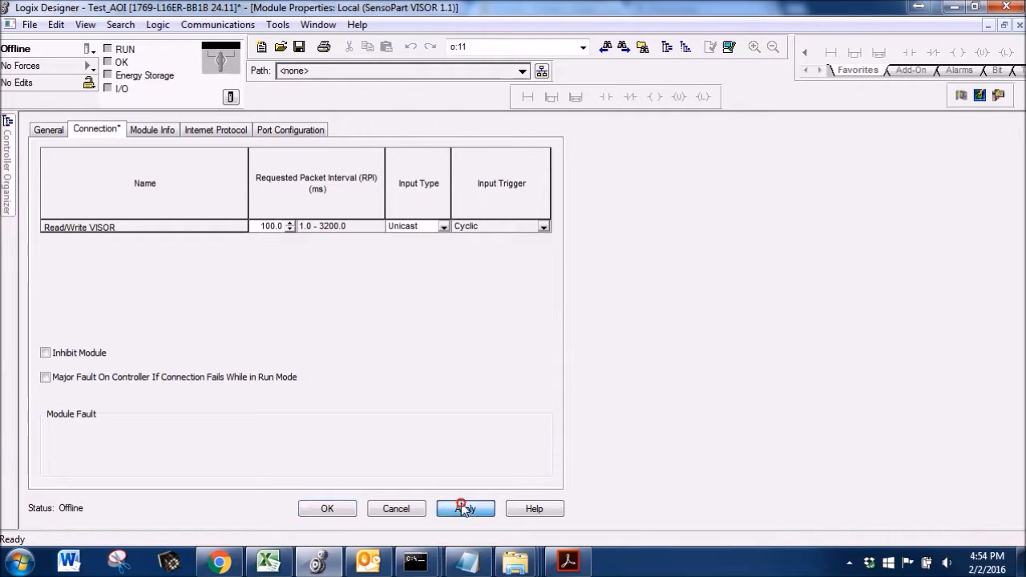
{"action": "left_click", "coordinate": [464, 508]}
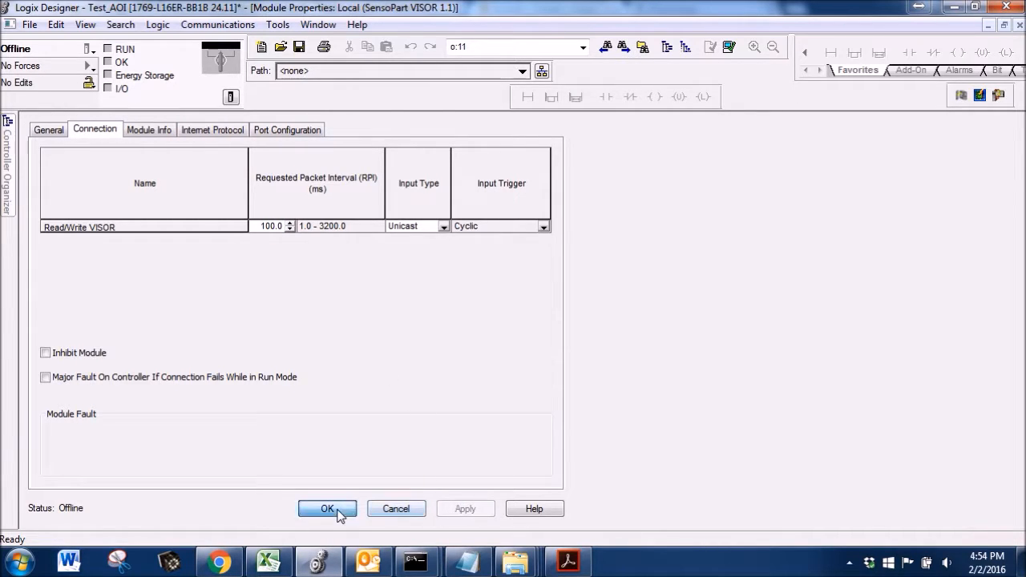
{"action": "left_click", "coordinate": [327, 510]}
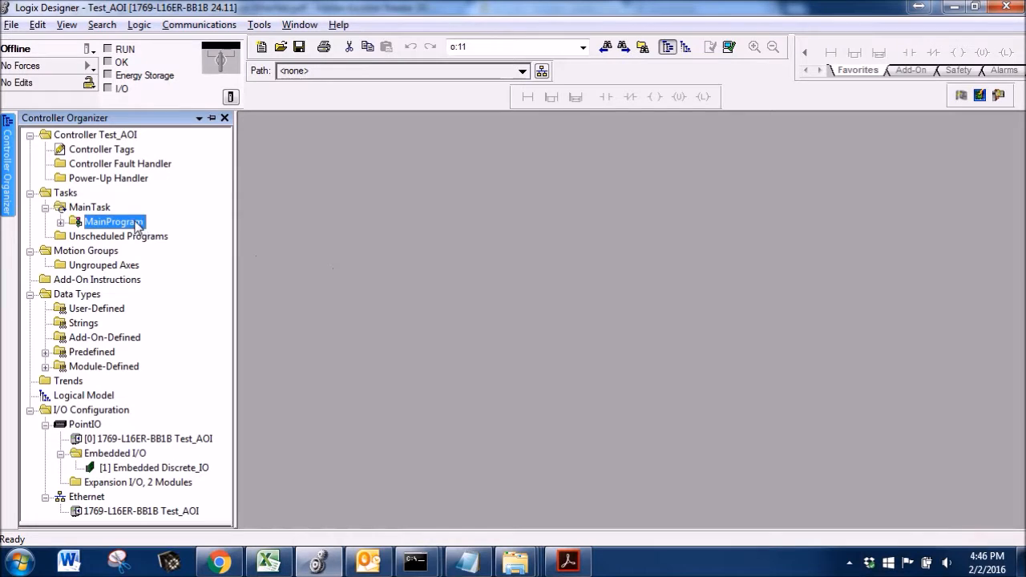
Import Visor00.L5X into MainProgram as a routine via Add > Import Routine.
{"action": "right_click", "coordinate": [113, 221]}
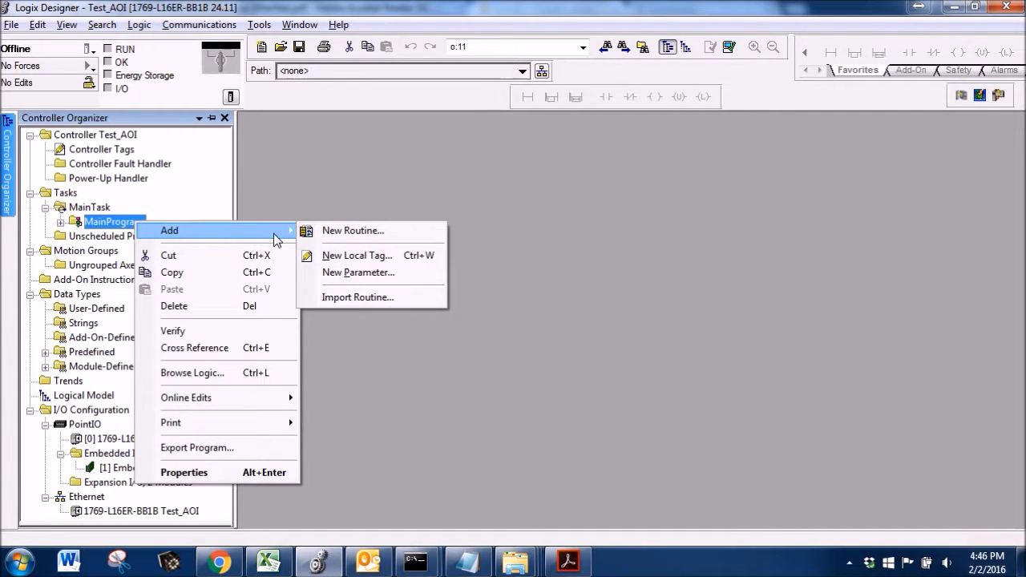
{"action": "mouse_move", "coordinate": [352, 231]}
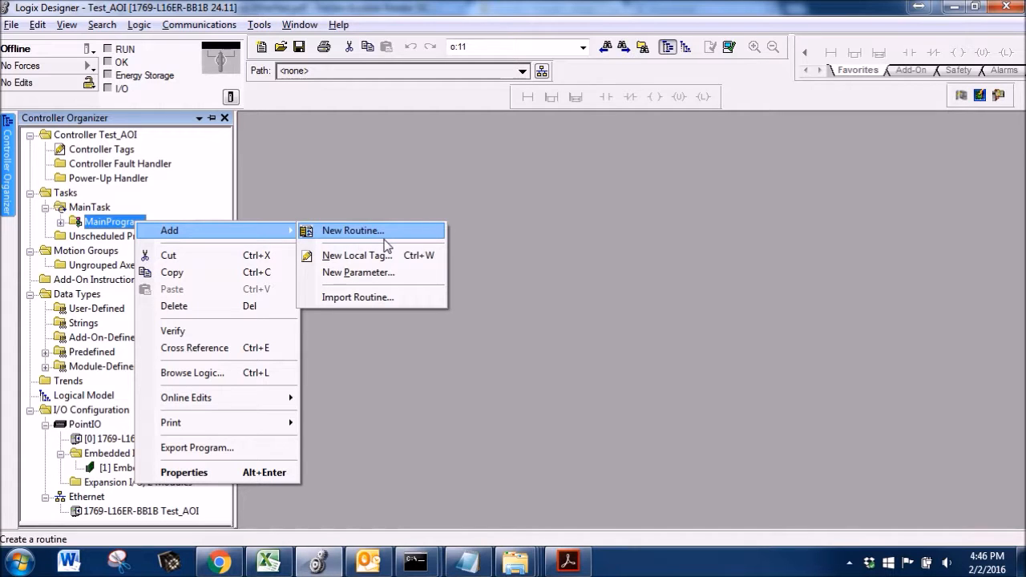
{"action": "mouse_move", "coordinate": [357, 297]}
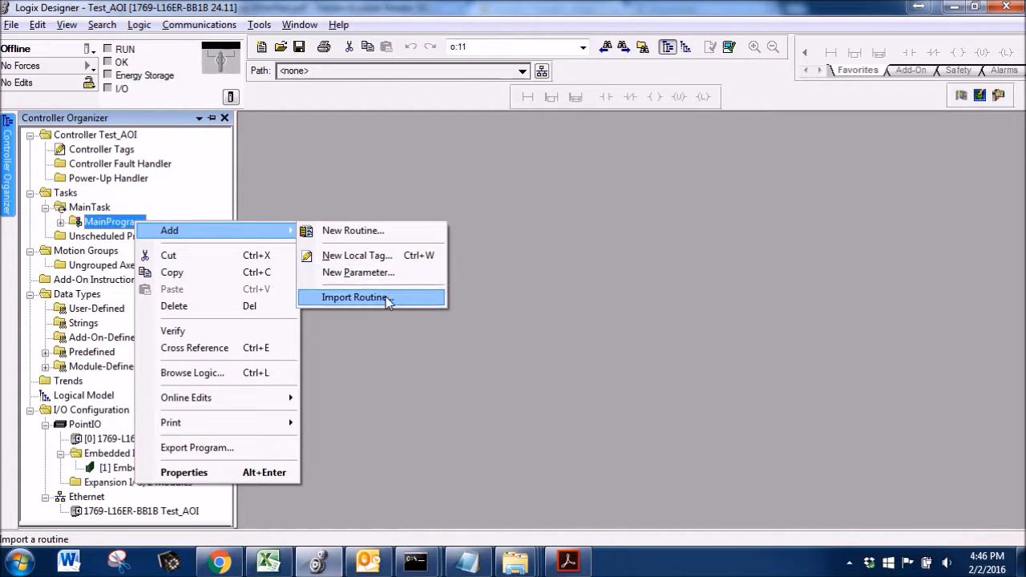
{"action": "left_click", "coordinate": [354, 297]}
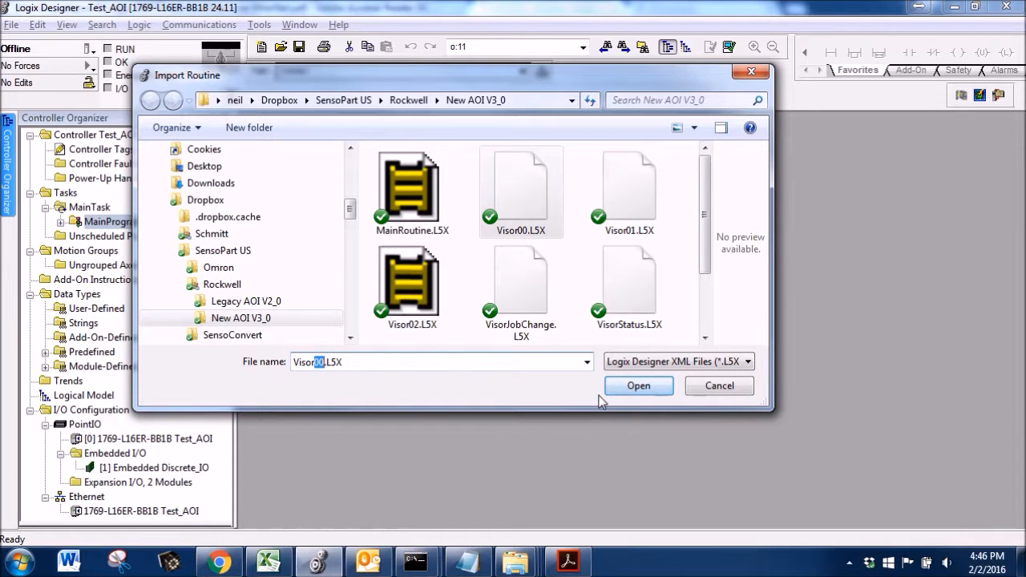
{"action": "left_click", "coordinate": [638, 385]}
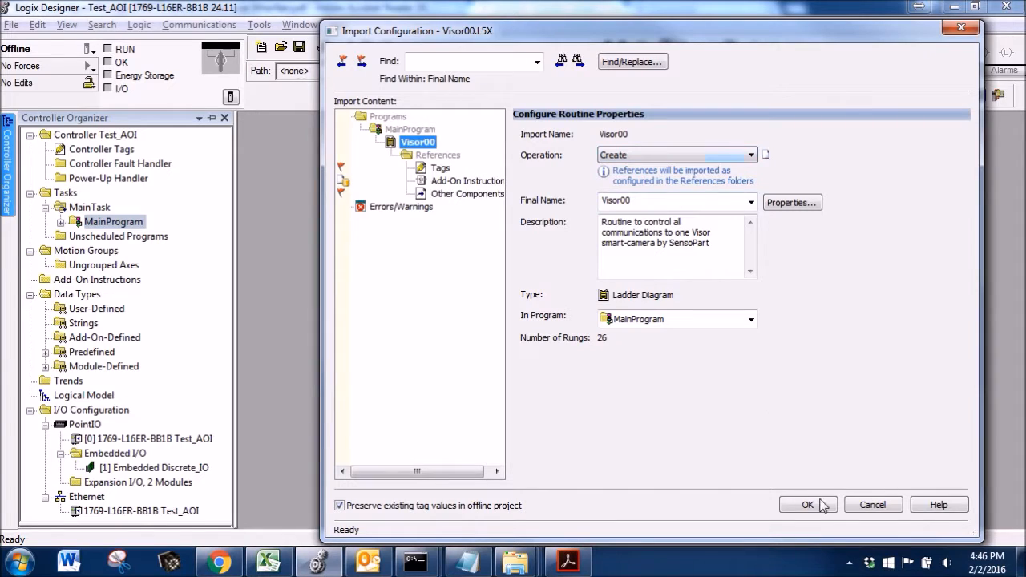
{"action": "left_click", "coordinate": [808, 504]}
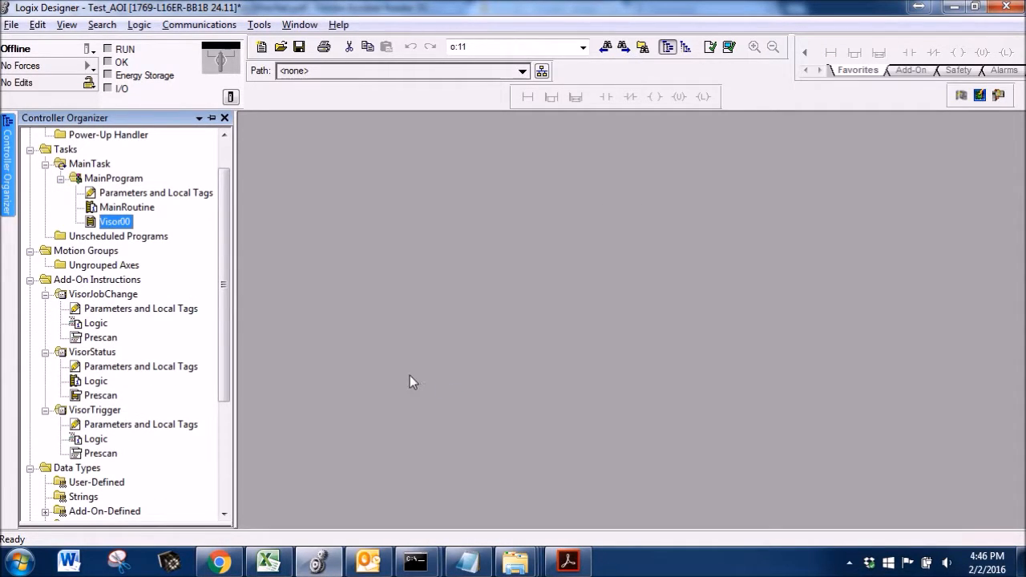
Expand the Add-On Instructions and open the Visor00 routine in the ladder editor.
{"action": "left_click", "coordinate": [97, 279]}
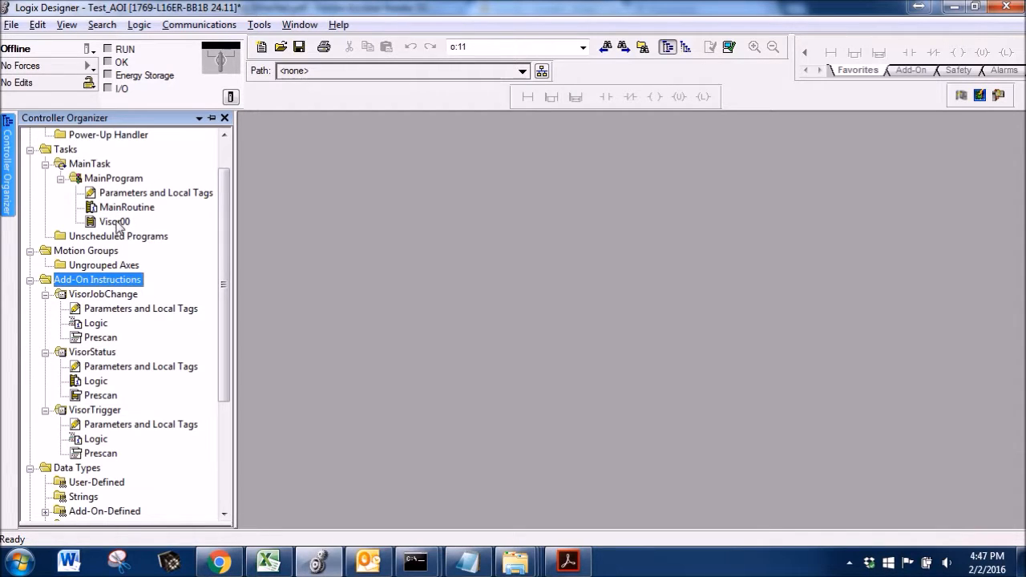
{"action": "double_click", "coordinate": [113, 221]}
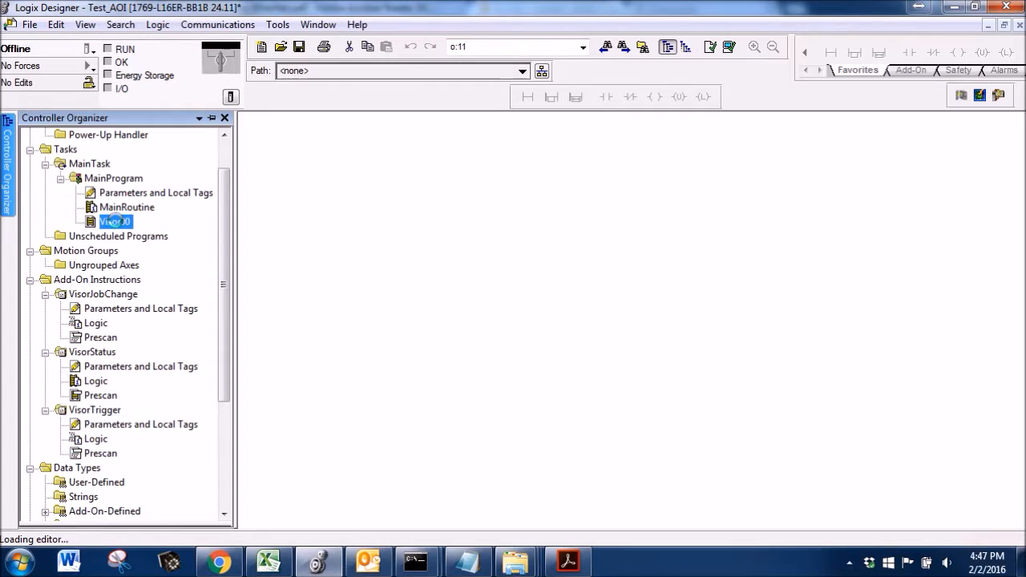
{"action": "double_click", "coordinate": [115, 221]}
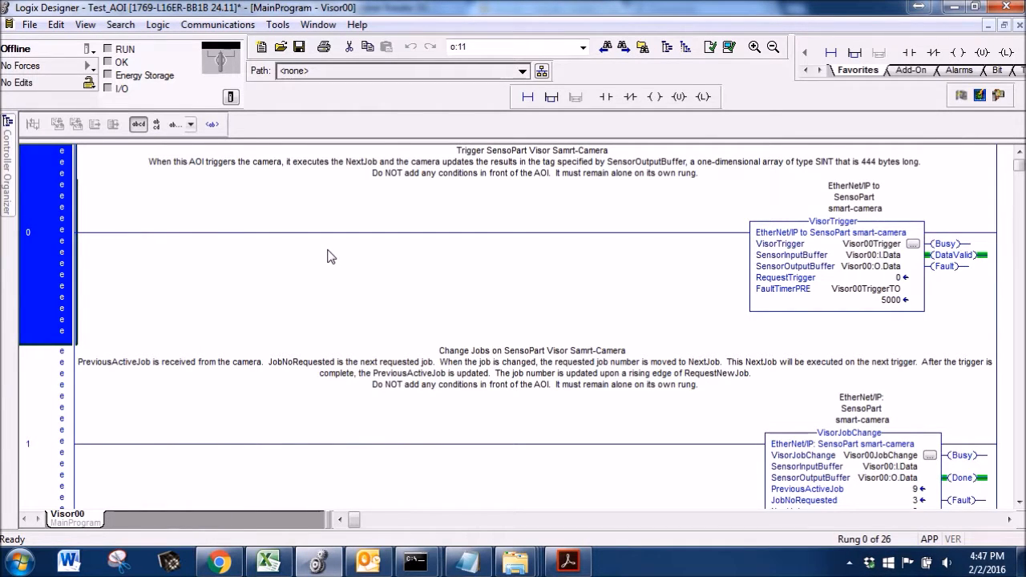
{"action": "mouse_move", "coordinate": [769, 317]}
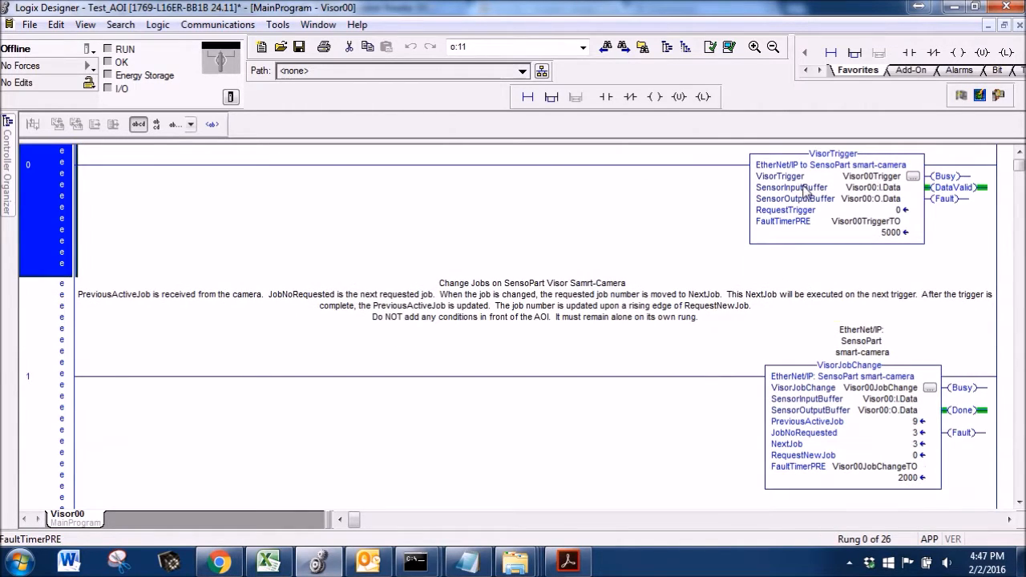
{"action": "left_click", "coordinate": [832, 154]}
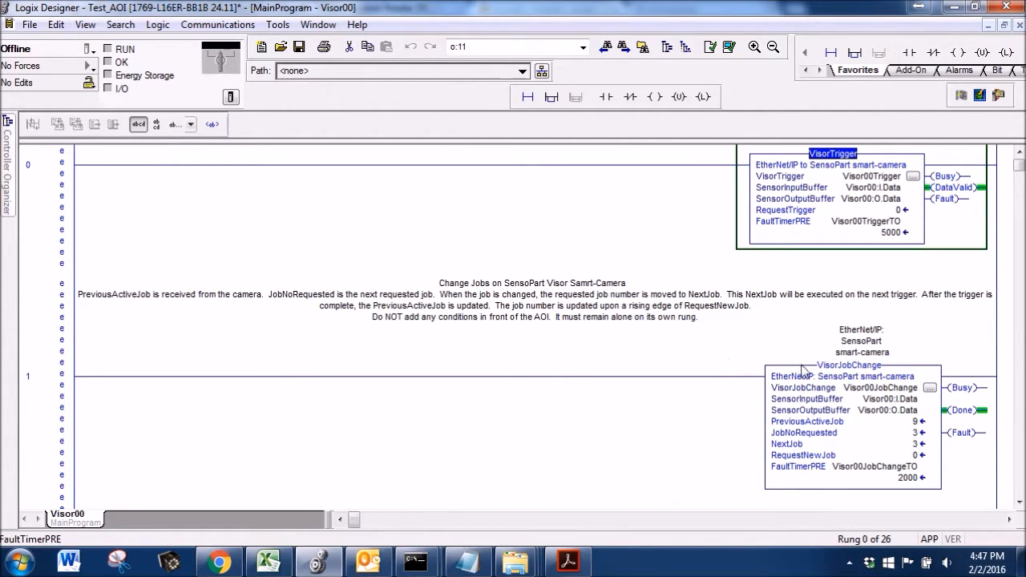
{"action": "scroll", "scroll_direction": "down", "scroll_amount": 3}
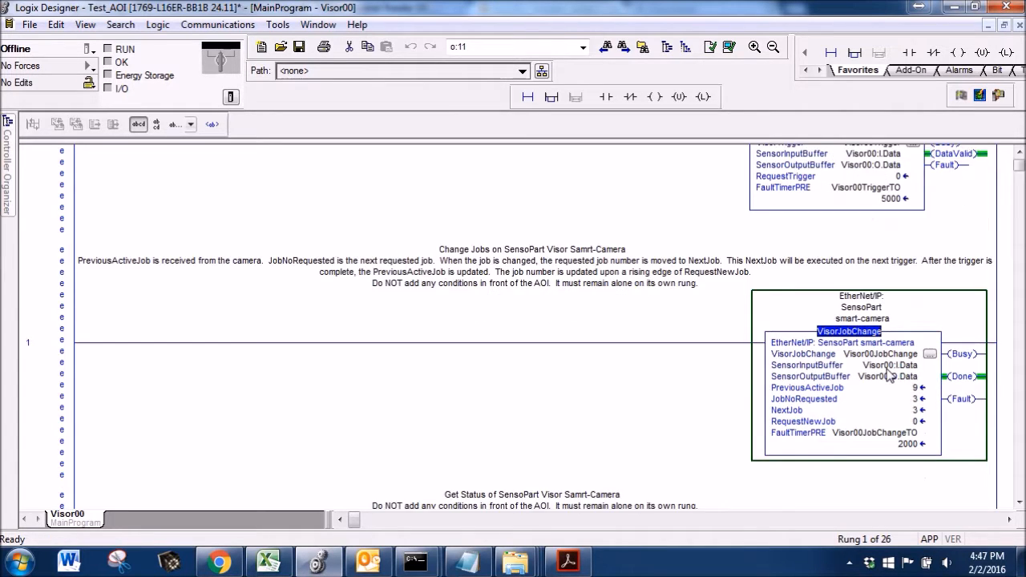
{"action": "scroll", "scroll_direction": "down", "scroll_amount": 3}
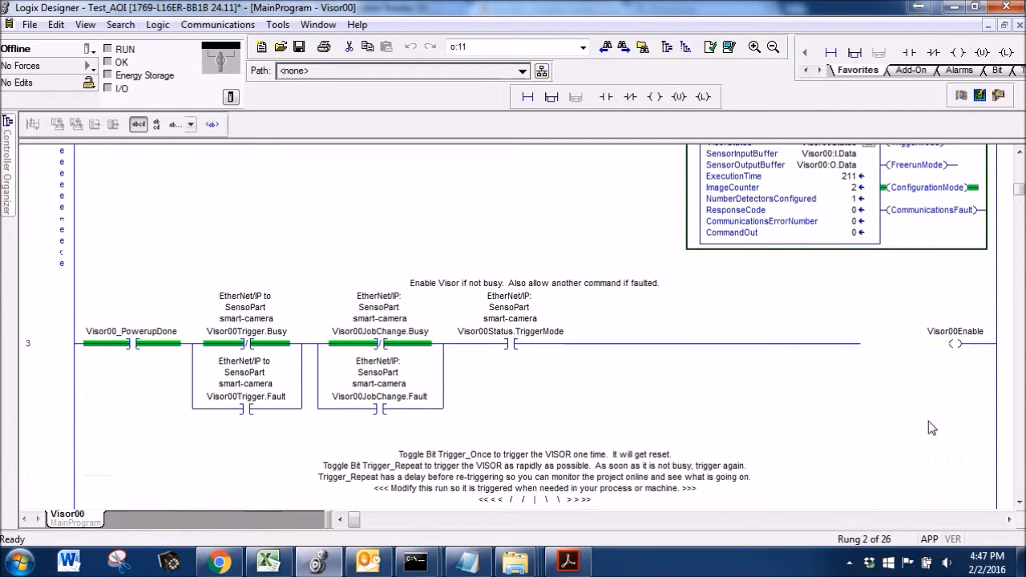
{"action": "scroll", "scroll_direction": "down", "scroll_amount": 3}
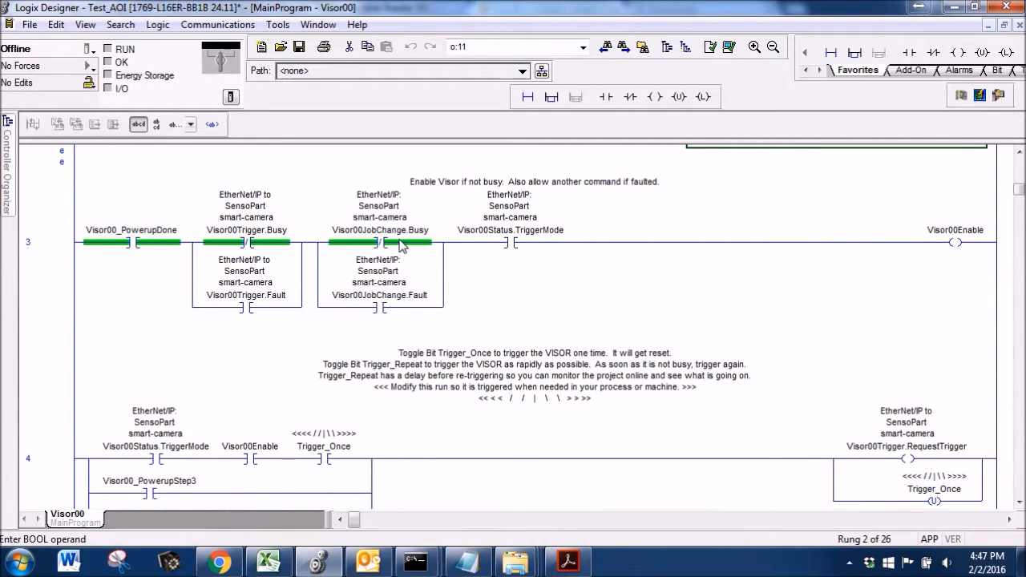
{"action": "scroll", "scroll_direction": "down", "scroll_amount": 3}
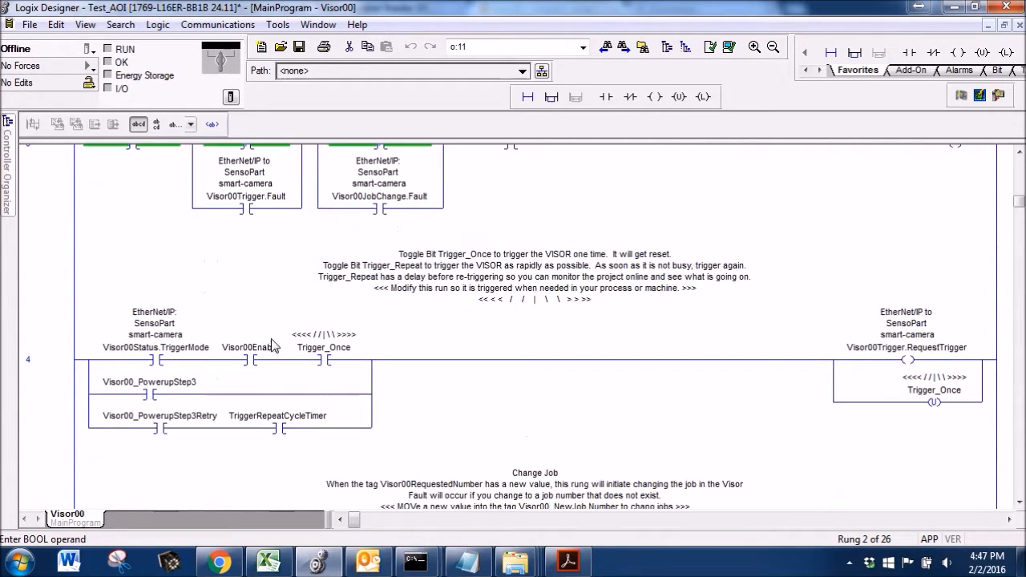
{"action": "left_click", "coordinate": [324, 359]}
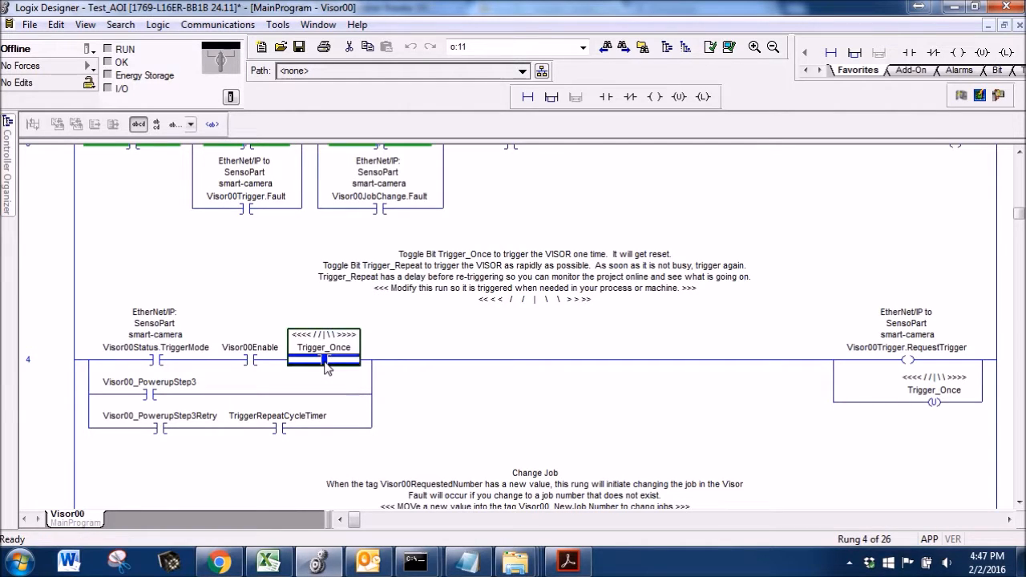
{"action": "left_click", "coordinate": [323, 335]}
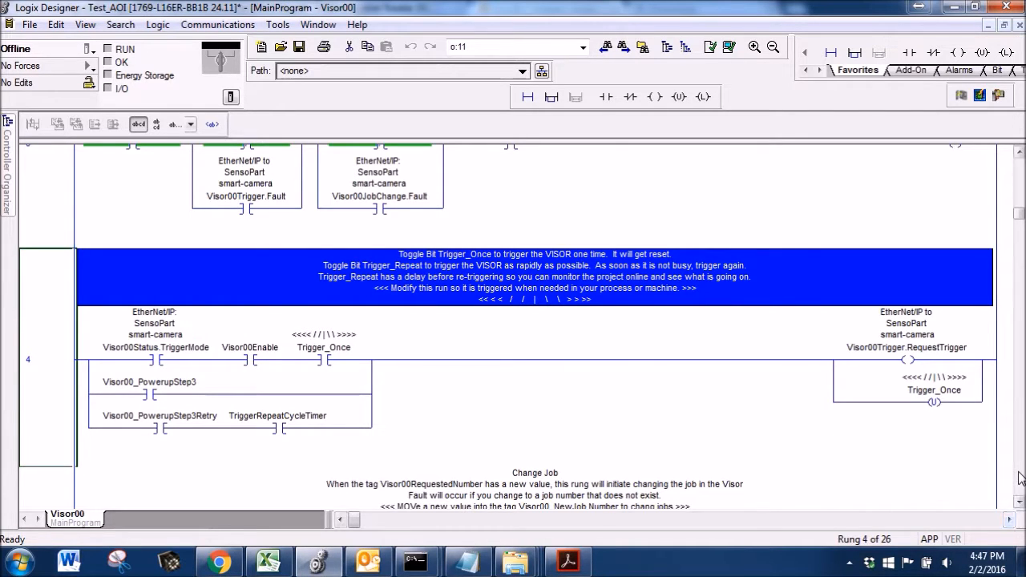
{"action": "scroll", "scroll_direction": "down", "scroll_amount": 3}
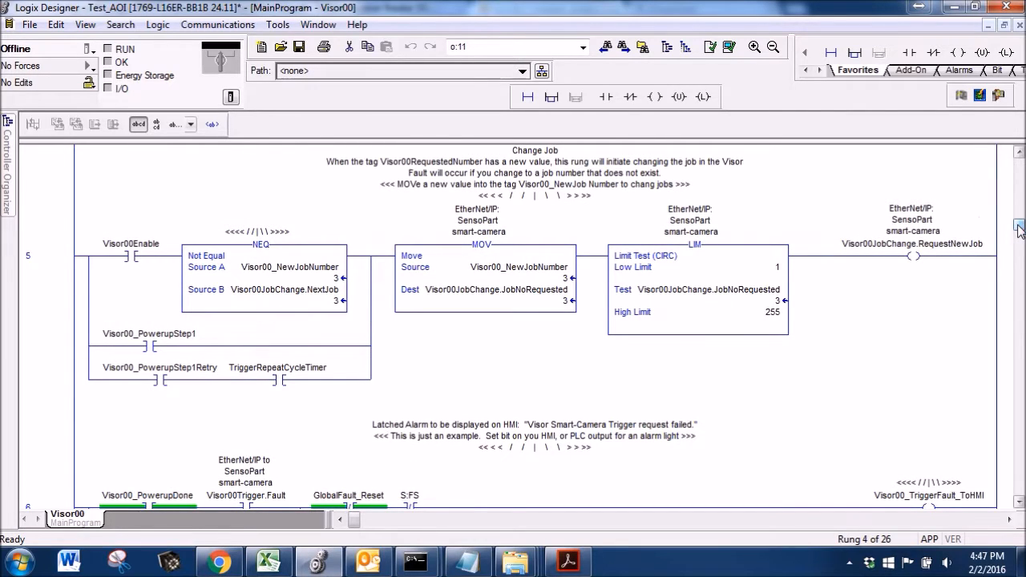
{"action": "left_click", "coordinate": [536, 173]}
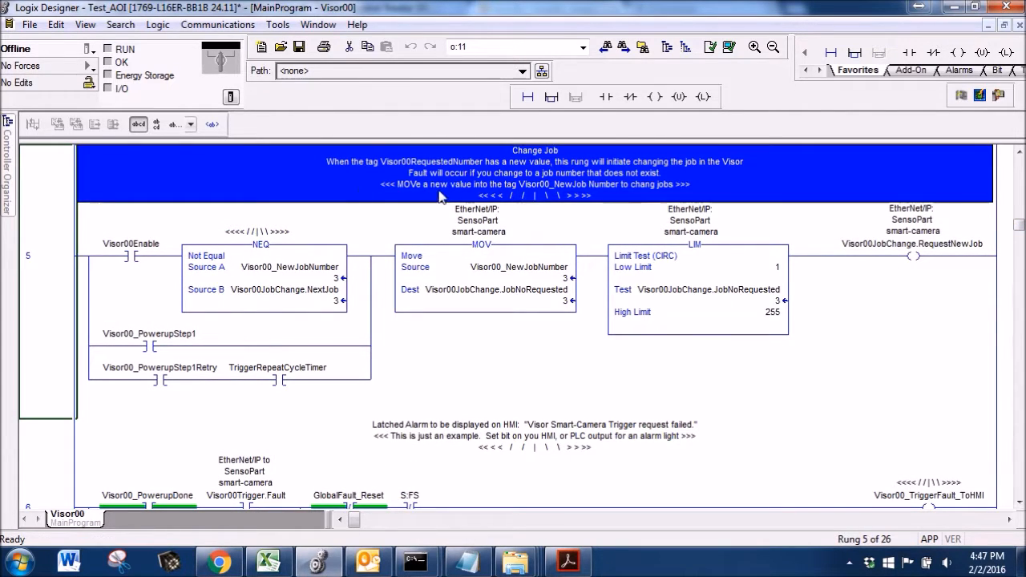
{"action": "left_click", "coordinate": [259, 243]}
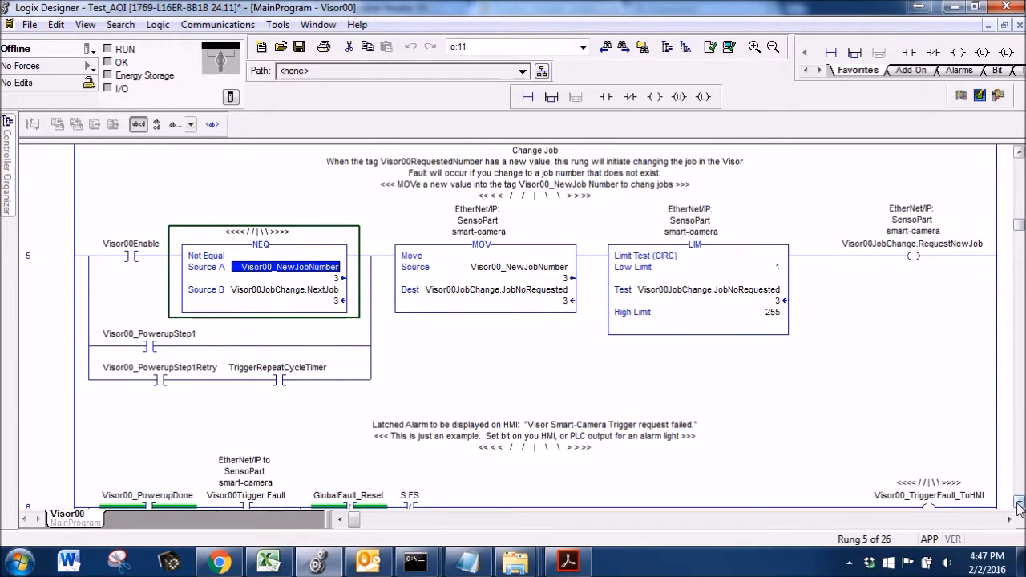
{"action": "scroll", "scroll_direction": "down", "scroll_amount": 3}
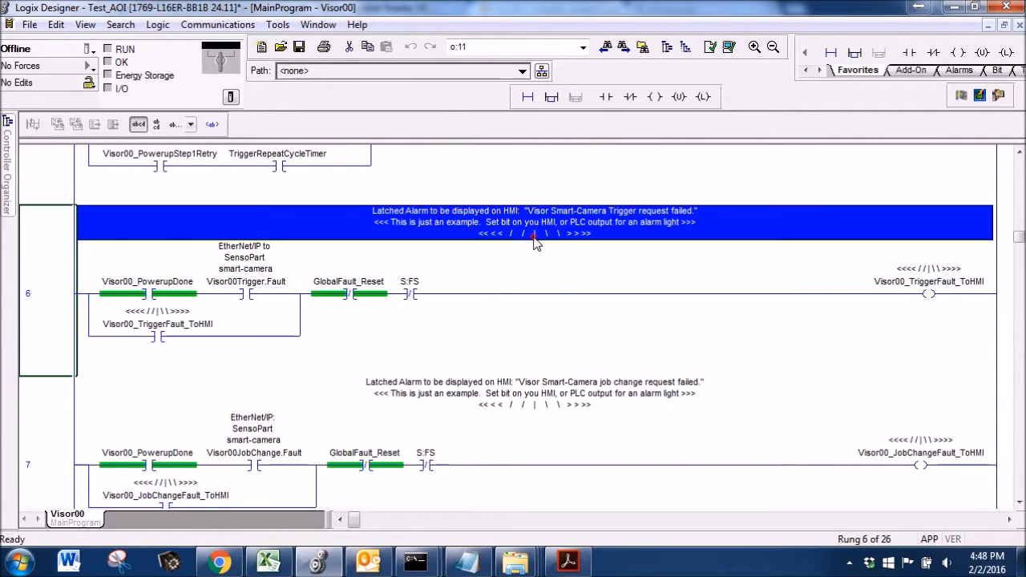
{"action": "mouse_move", "coordinate": [183, 337]}
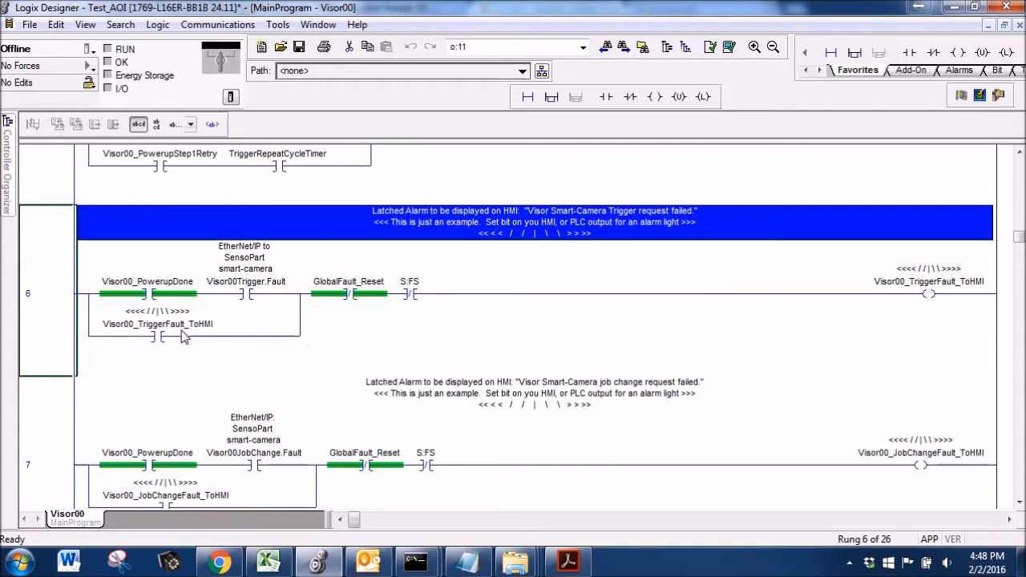
{"action": "left_click", "coordinate": [926, 282]}
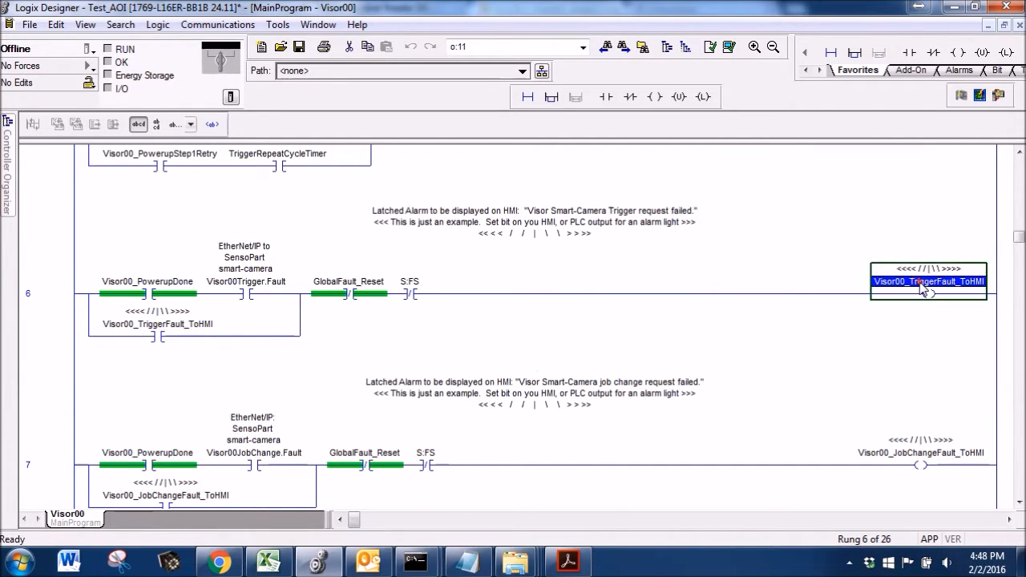
{"action": "left_click", "coordinate": [920, 452]}
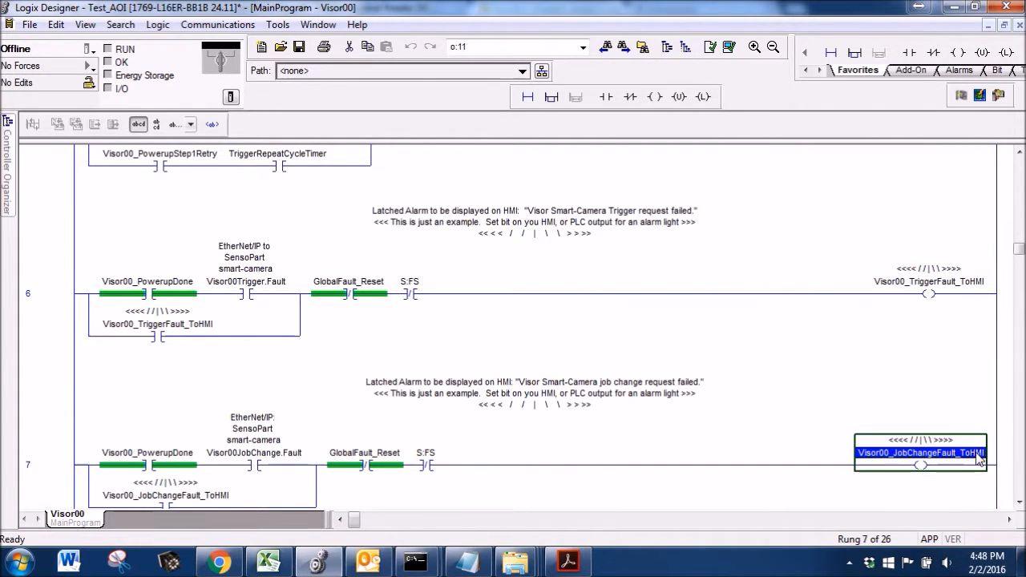
{"action": "scroll", "scroll_direction": "down", "scroll_amount": 3}
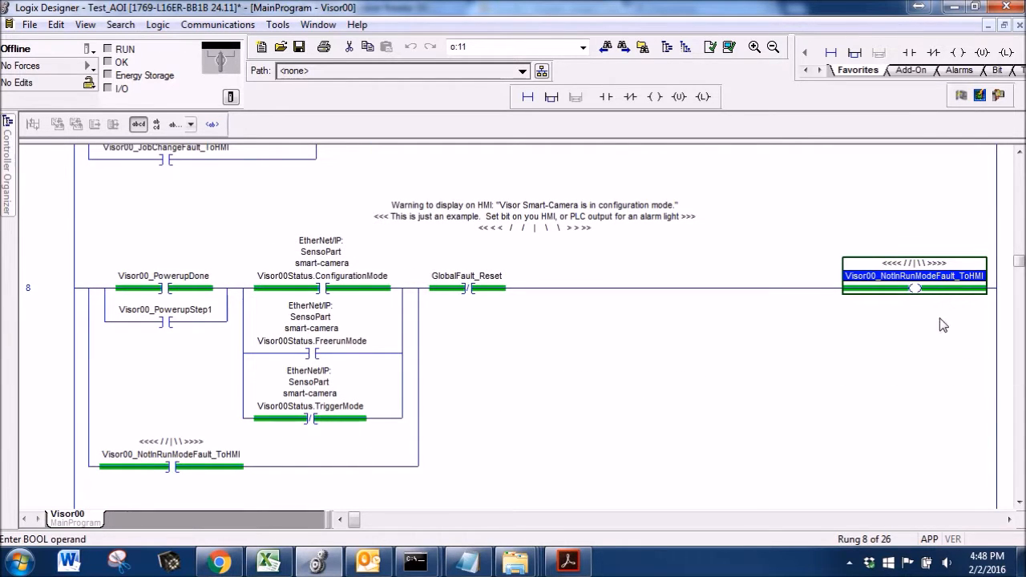
{"action": "scroll", "scroll_direction": "down", "scroll_amount": 3}
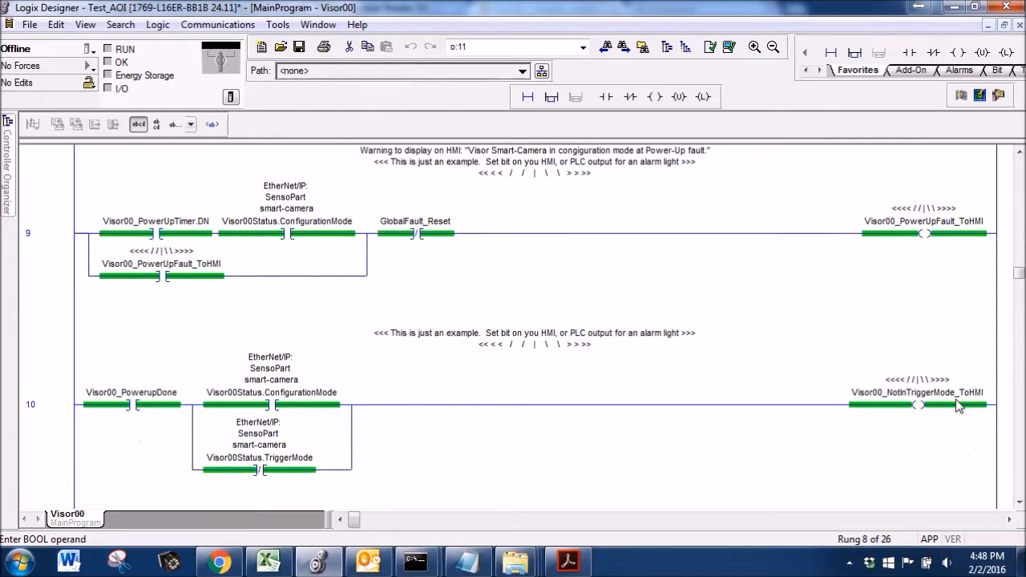
{"action": "left_click", "coordinate": [923, 221]}
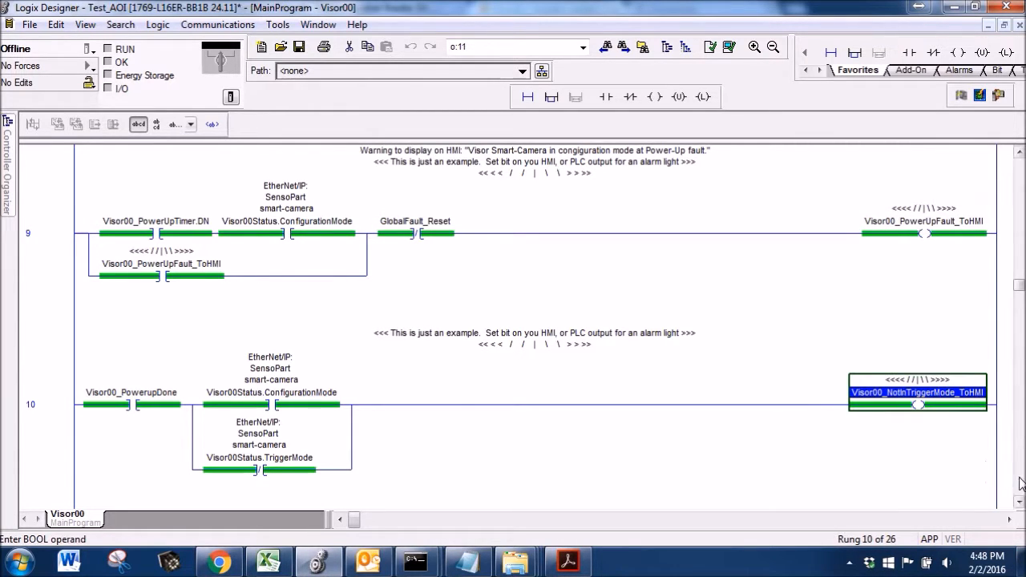
Scroll to the power-up sequence rungs and inspect the Visor00_PowerupStep4 and PowerupDone outputs.
{"action": "scroll", "scroll_direction": "down", "scroll_amount": 3}
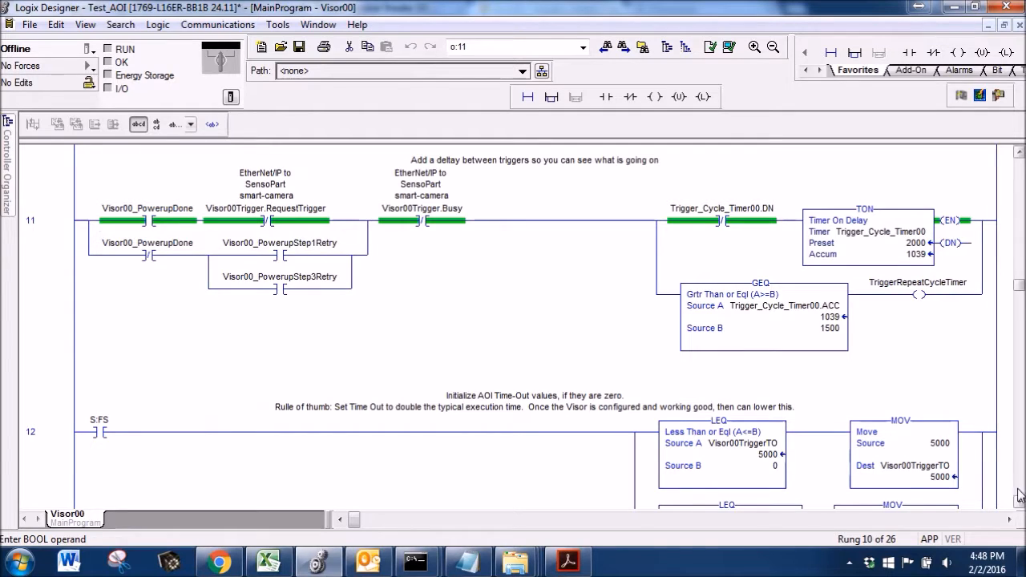
{"action": "scroll", "scroll_direction": "down", "scroll_amount": 3}
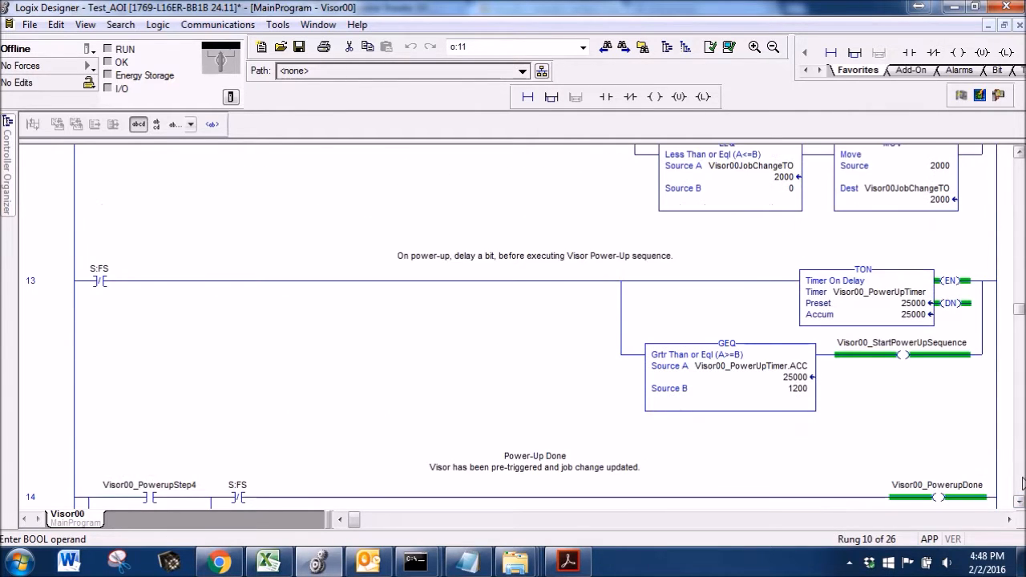
{"action": "scroll", "scroll_direction": "down", "scroll_amount": 3}
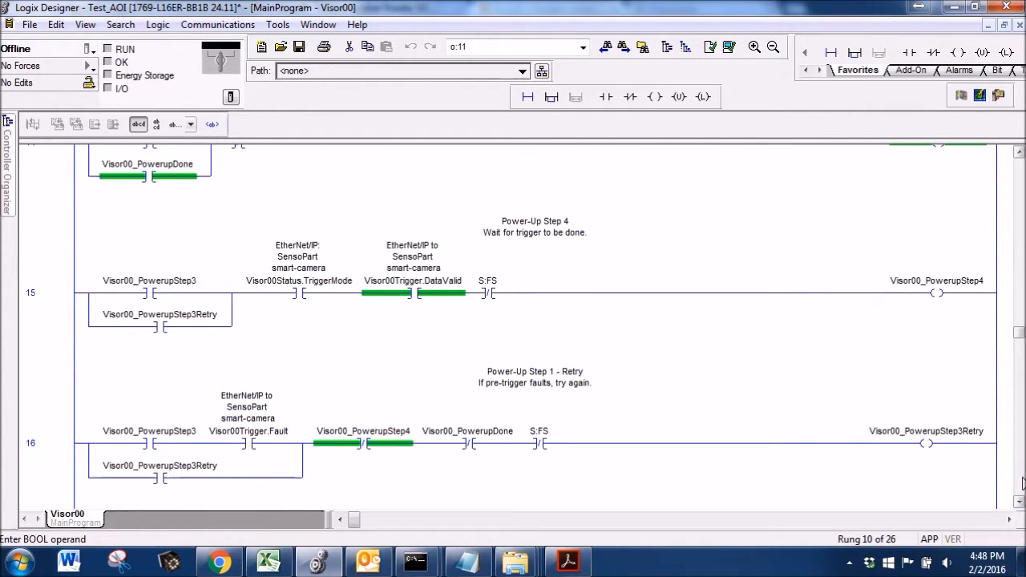
{"action": "scroll", "scroll_direction": "down", "scroll_amount": 3}
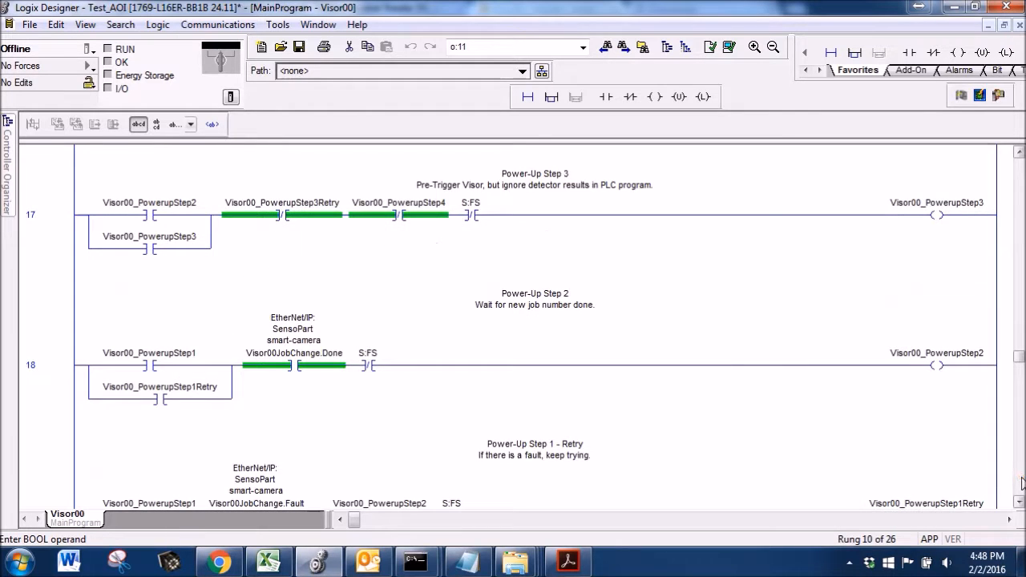
{"action": "scroll", "scroll_direction": "down", "scroll_amount": 3}
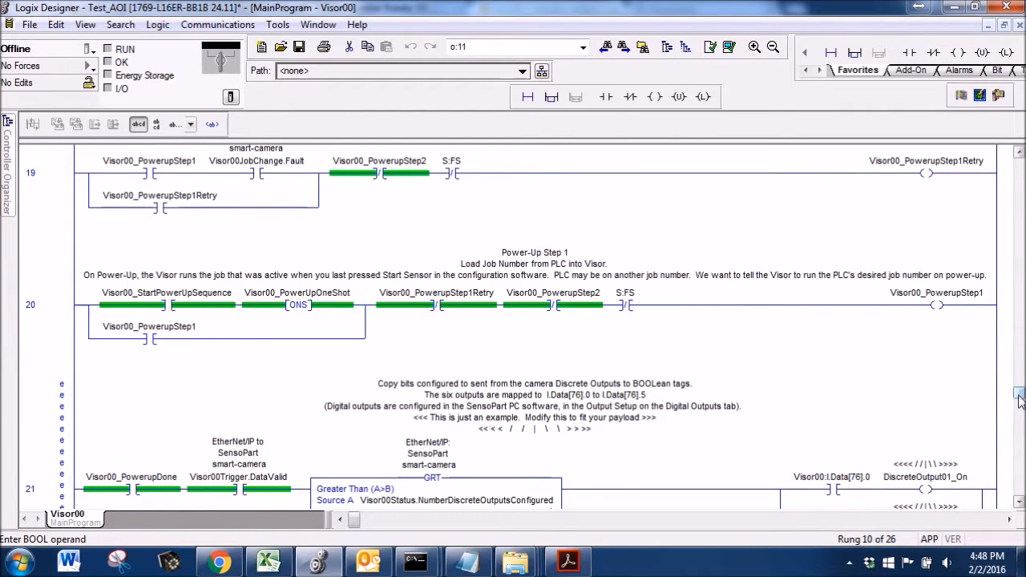
{"action": "left_click", "coordinate": [167, 305]}
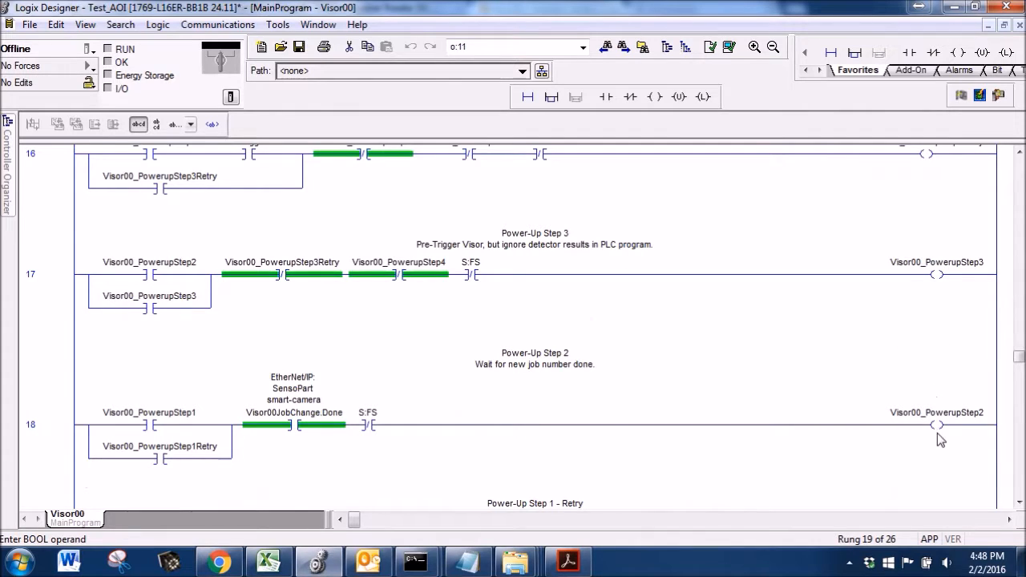
{"action": "left_click", "coordinate": [936, 272]}
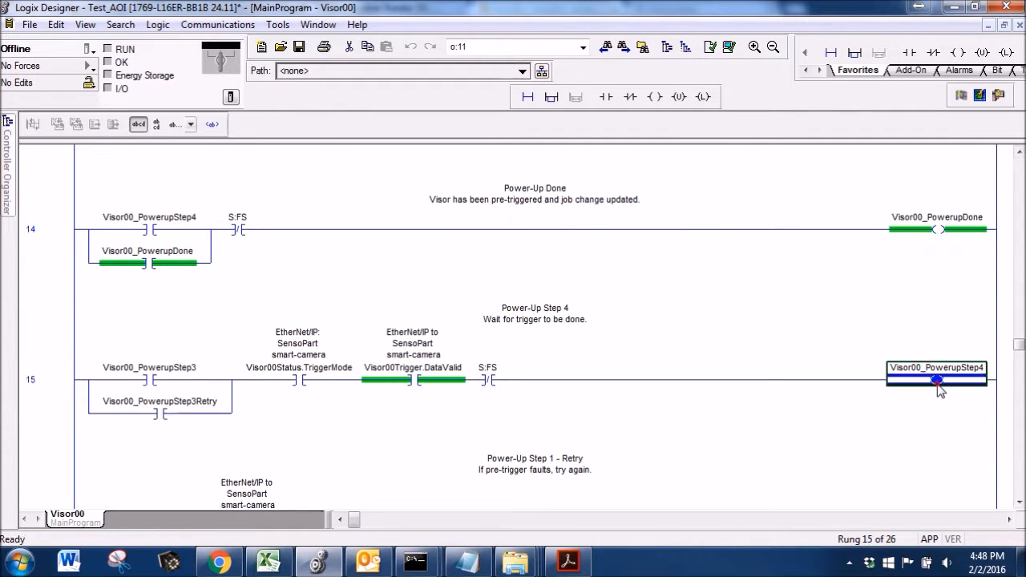
{"action": "left_click", "coordinate": [936, 229]}
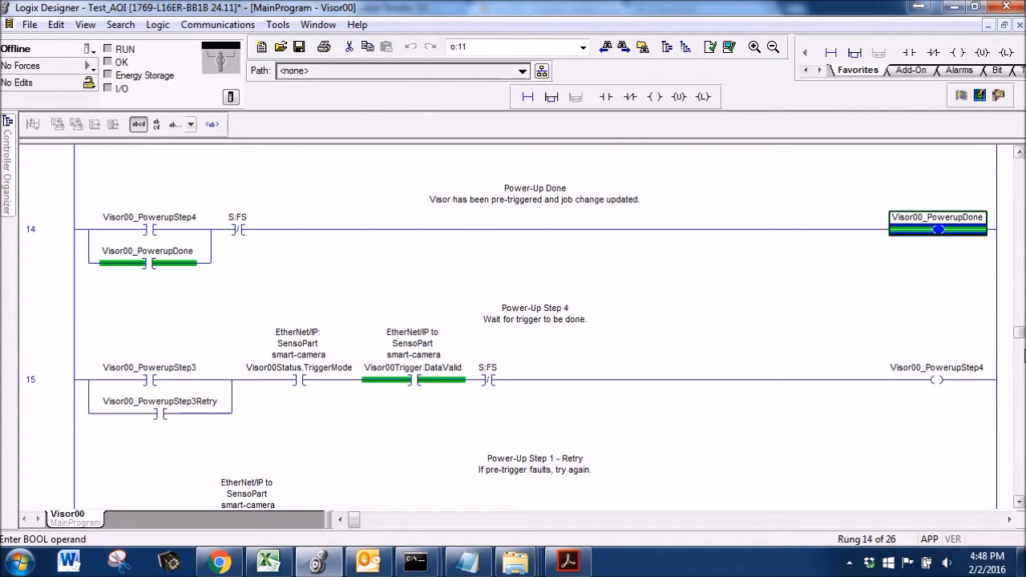
Scroll past the pre-trigger rungs toward rung 21's discrete output mapping.
{"action": "scroll", "scroll_direction": "down", "scroll_amount": 3}
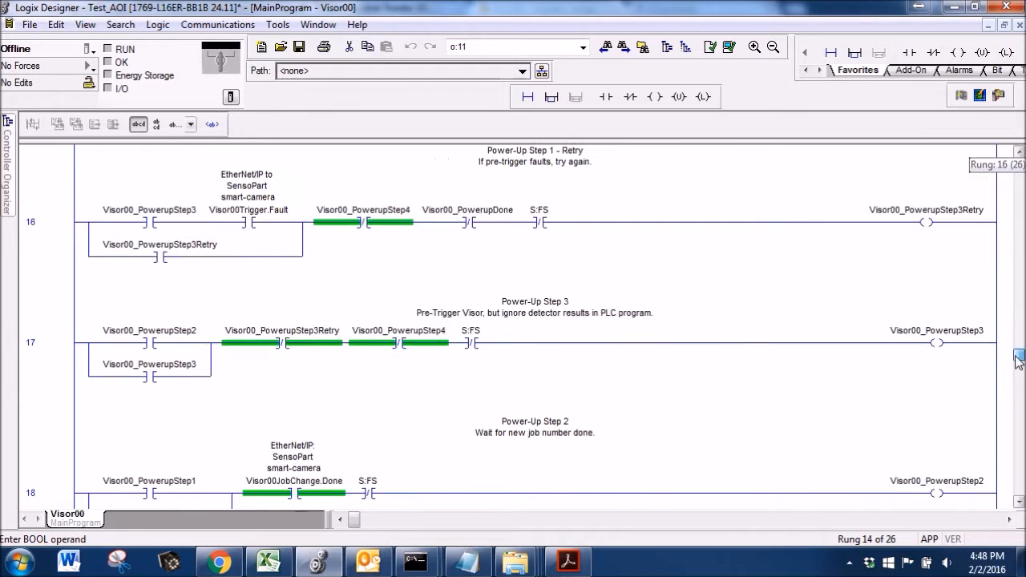
{"action": "scroll", "scroll_direction": "down", "scroll_amount": 3}
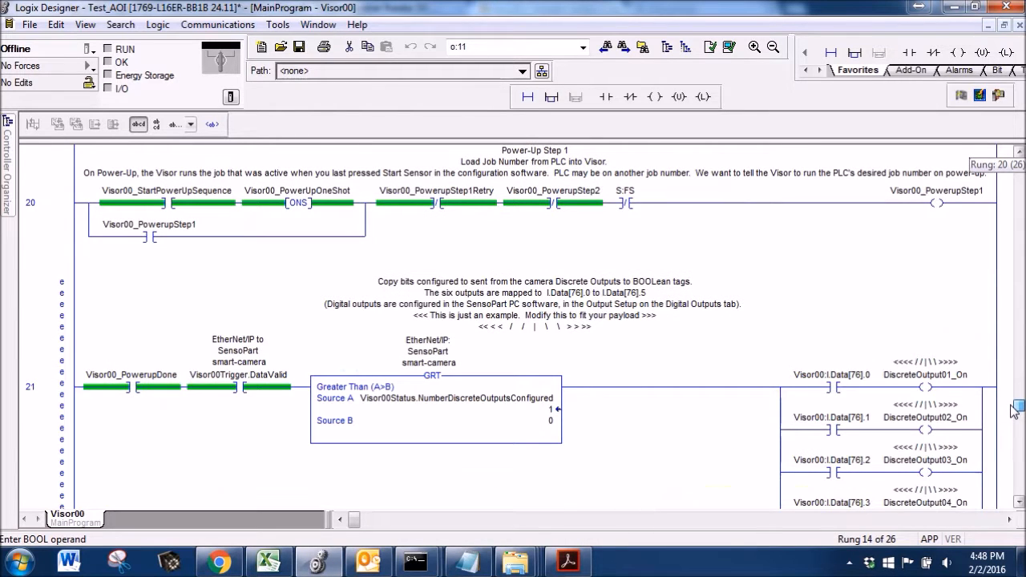
Review rung 21's comment and its DiscreteOutput coil tags mapping camera outputs to BOOLs.
{"action": "scroll", "scroll_direction": "down", "scroll_amount": 3}
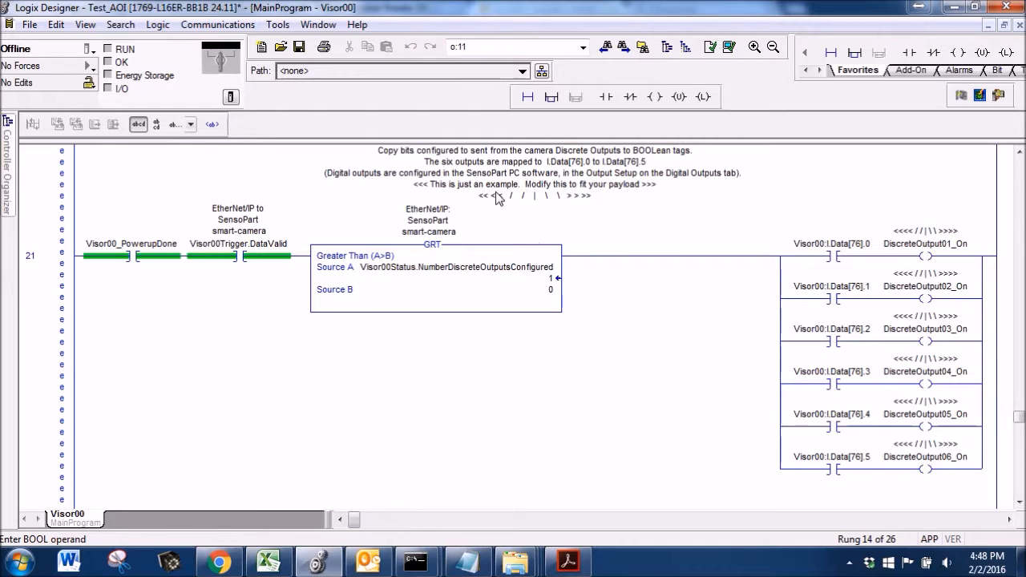
{"action": "left_click", "coordinate": [536, 167]}
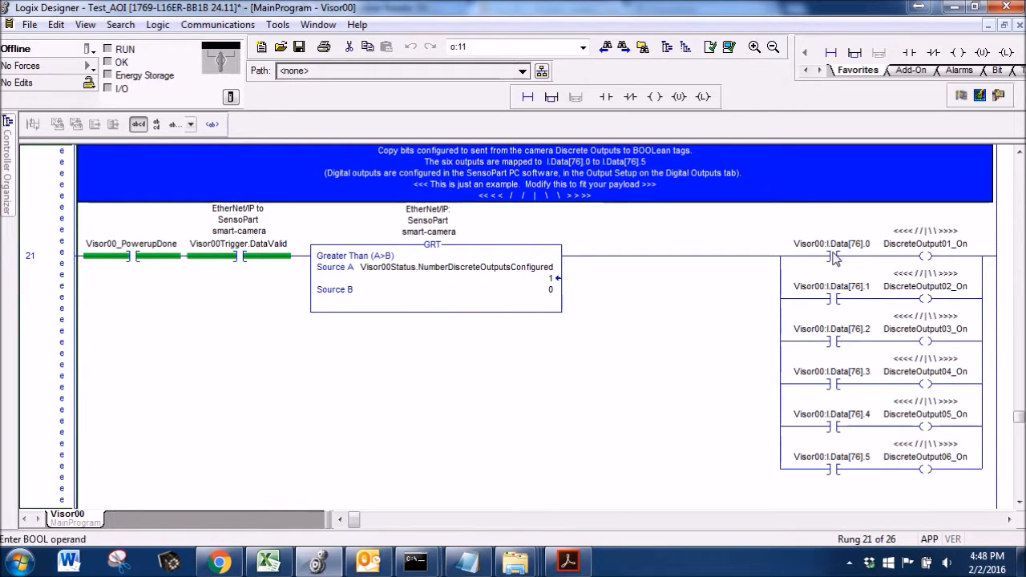
{"action": "left_click", "coordinate": [924, 243]}
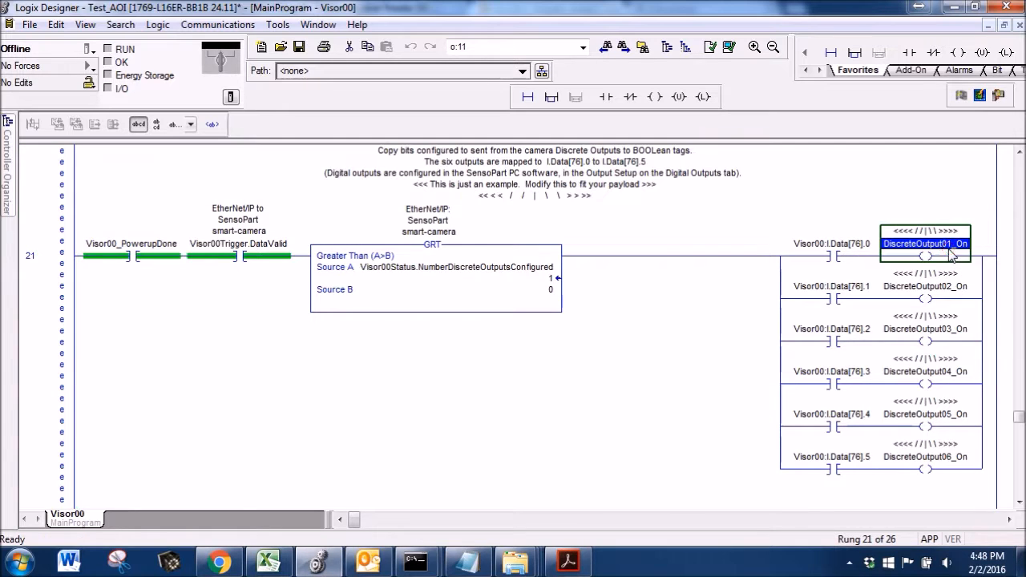
{"action": "left_click", "coordinate": [925, 455]}
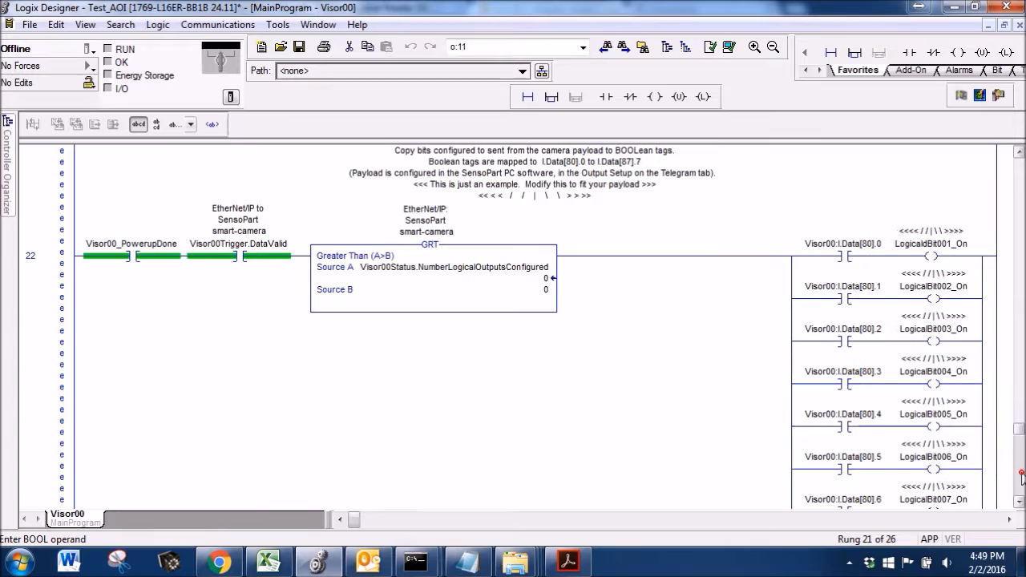
{"action": "mouse_move", "coordinate": [843, 244]}
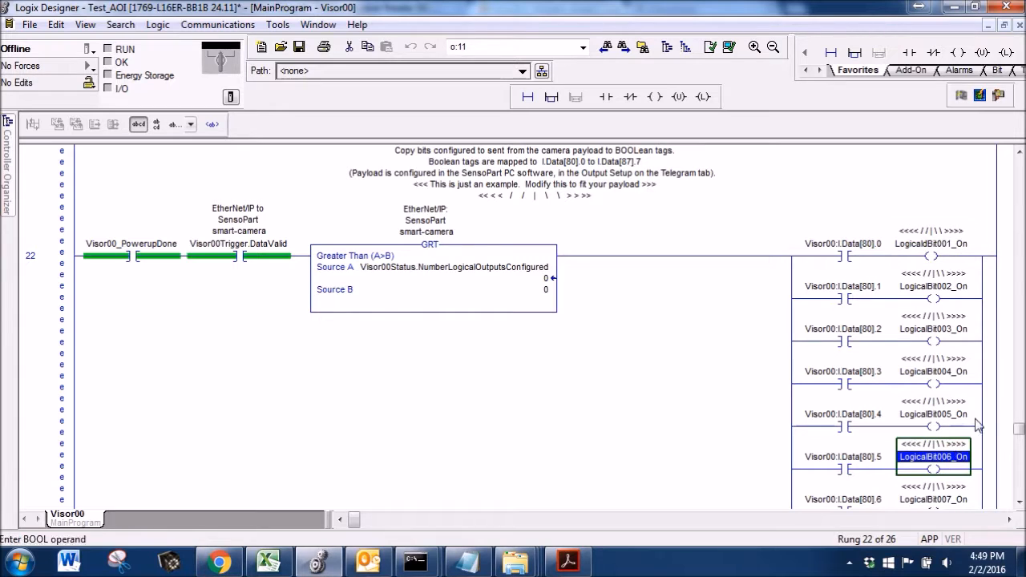
Review rung 22's Visor00:I.Data[81].1 logical bit contact and rung 23's payload bits comment.
{"action": "scroll", "scroll_direction": "down", "scroll_amount": 3}
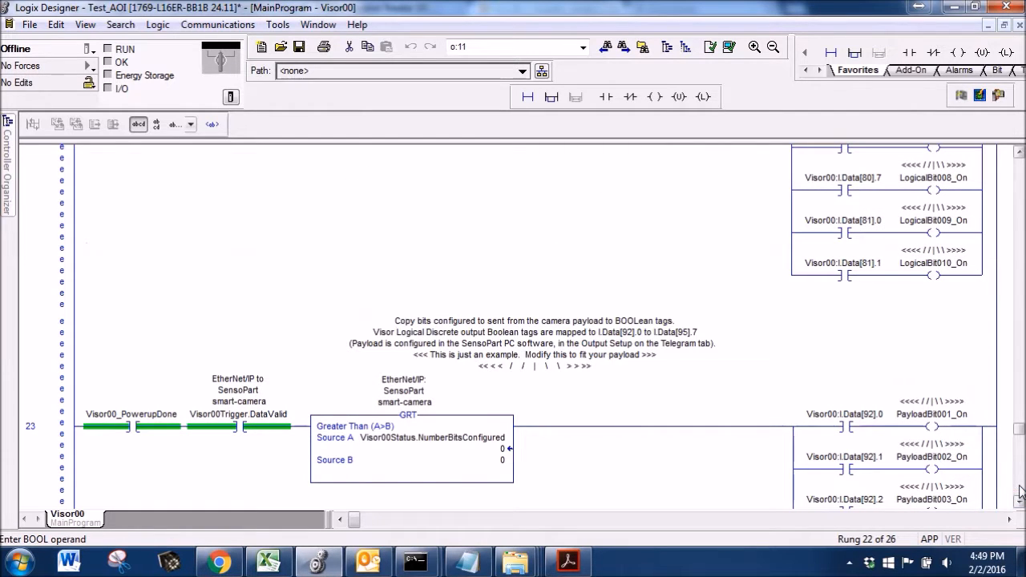
{"action": "left_click", "coordinate": [933, 263]}
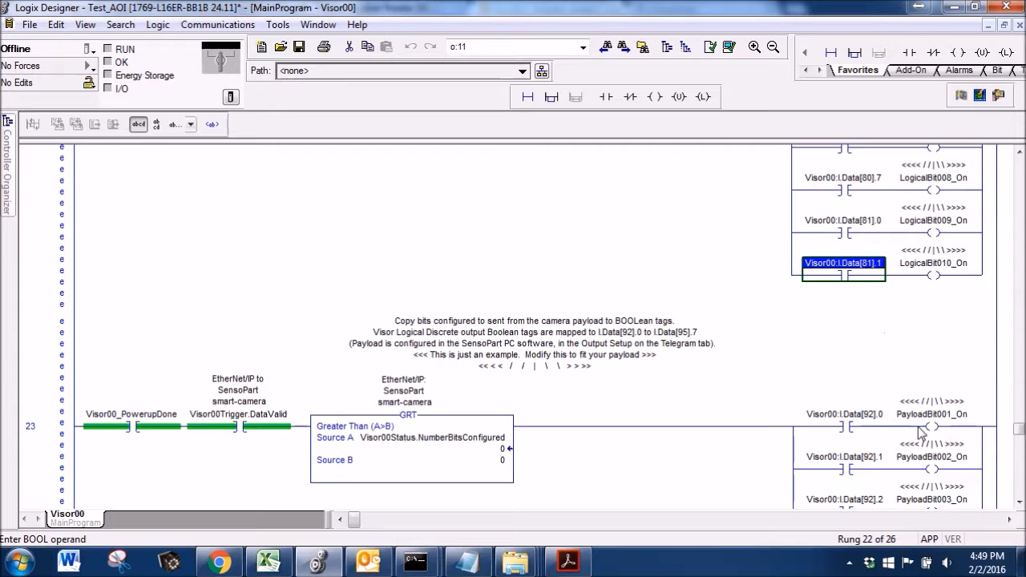
{"action": "left_click", "coordinate": [535, 343]}
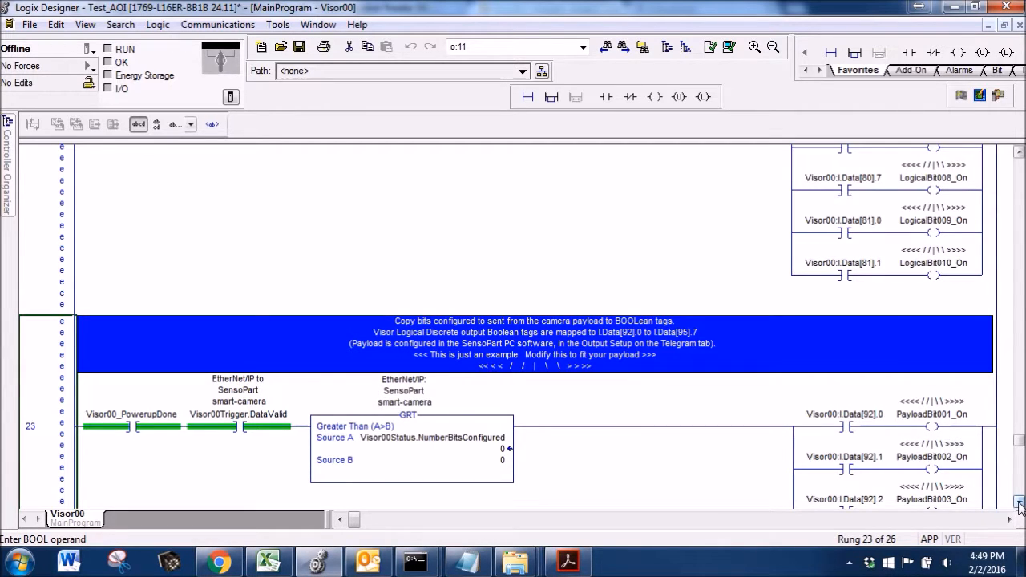
Review rung 23 mapping input bit Visor00:I.Data[92].0 to the PayloadBit001_On coil.
{"action": "scroll", "scroll_direction": "down", "scroll_amount": 3}
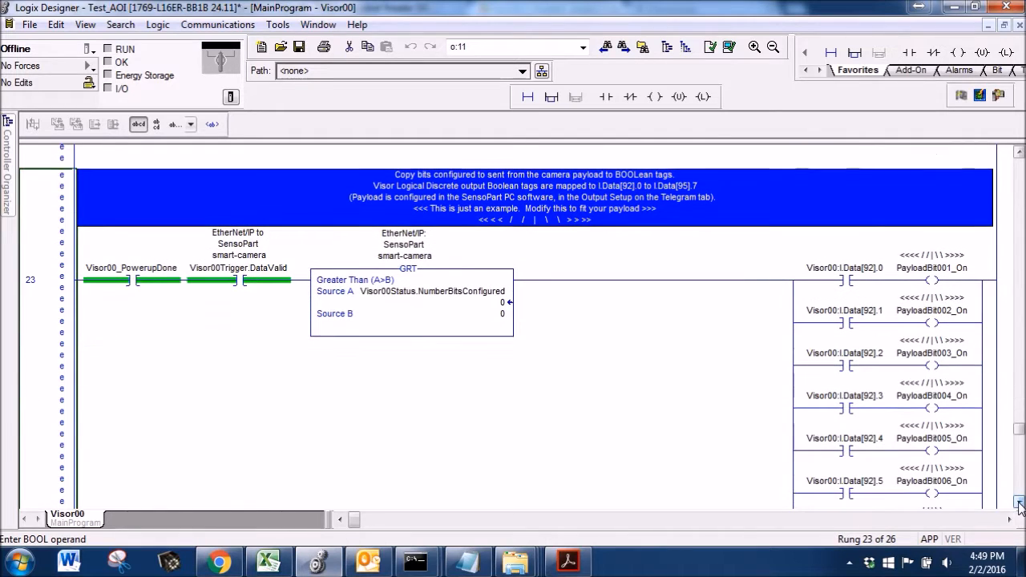
{"action": "left_click", "coordinate": [843, 268]}
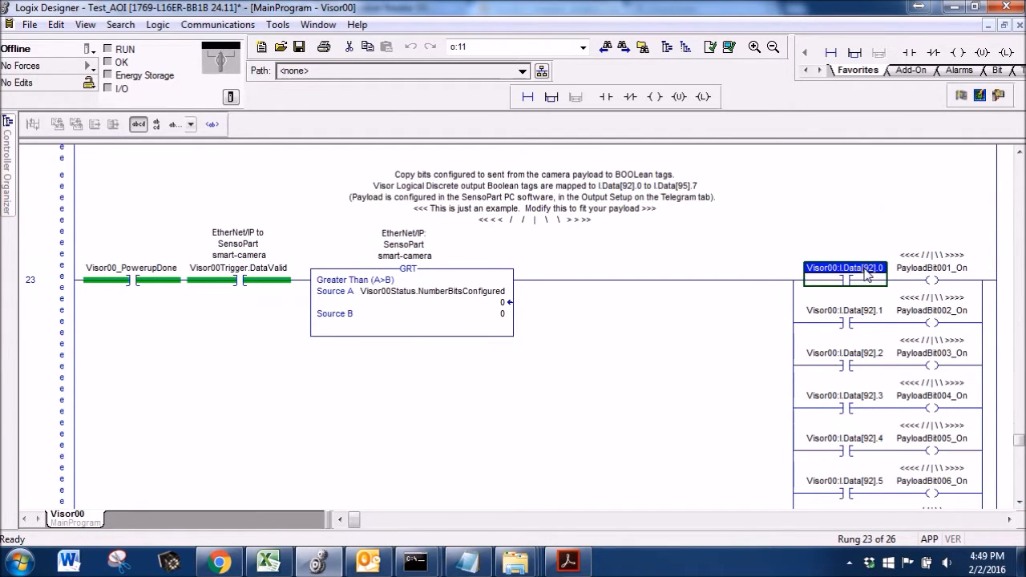
{"action": "left_click", "coordinate": [931, 279]}
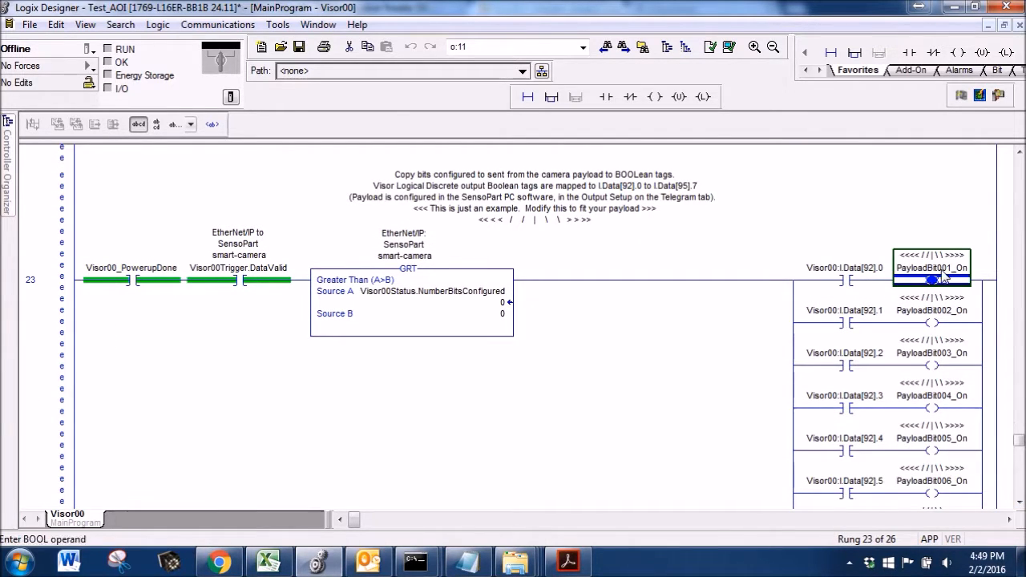
Review rung 24 copying camera ASCII into Visor00_String00 and Visor00_String01, selecting the second COP destination.
{"action": "scroll", "scroll_direction": "down", "scroll_amount": 3}
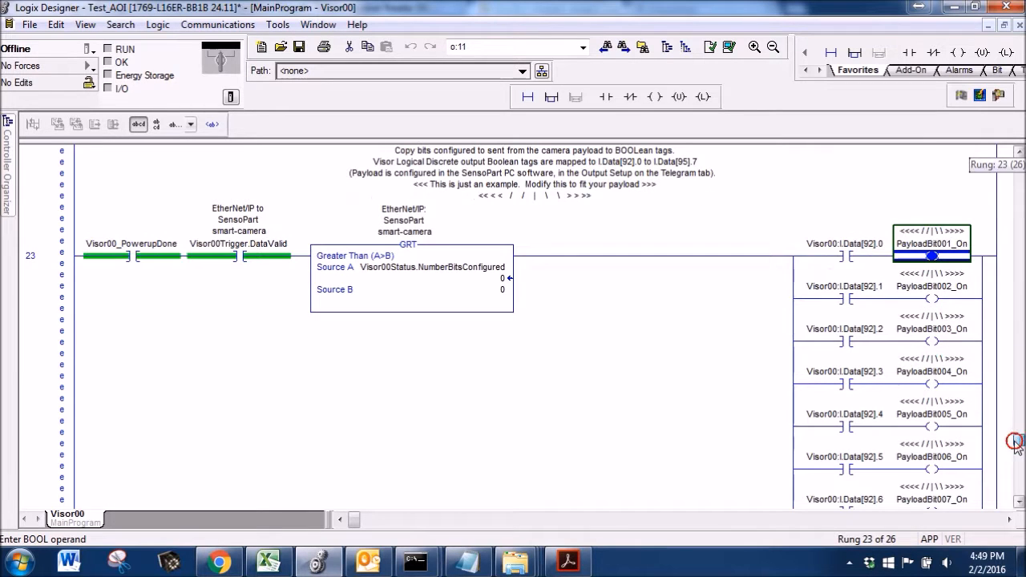
{"action": "scroll", "scroll_direction": "down", "scroll_amount": 3}
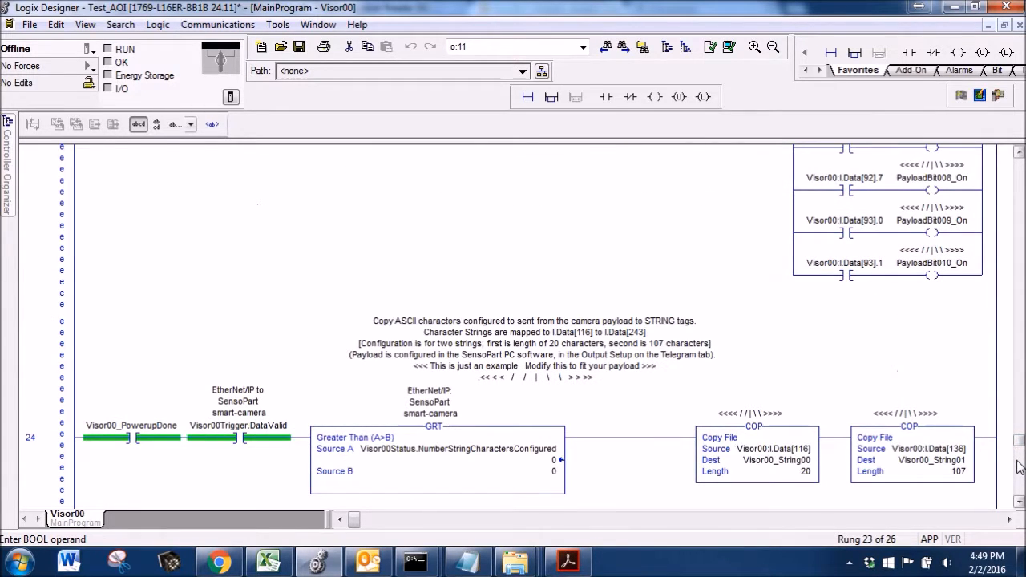
{"action": "mouse_move", "coordinate": [623, 498]}
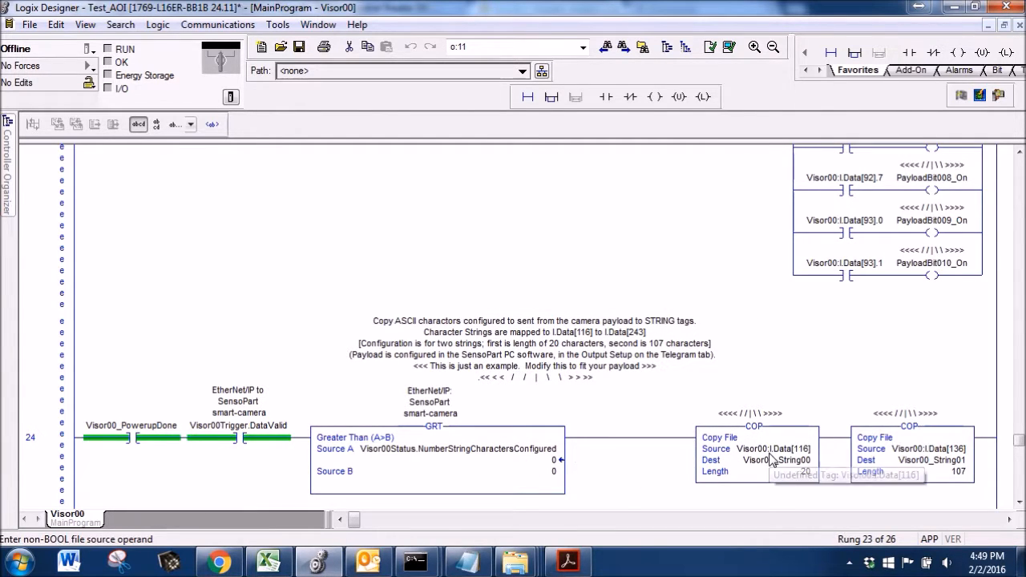
{"action": "left_click", "coordinate": [773, 448]}
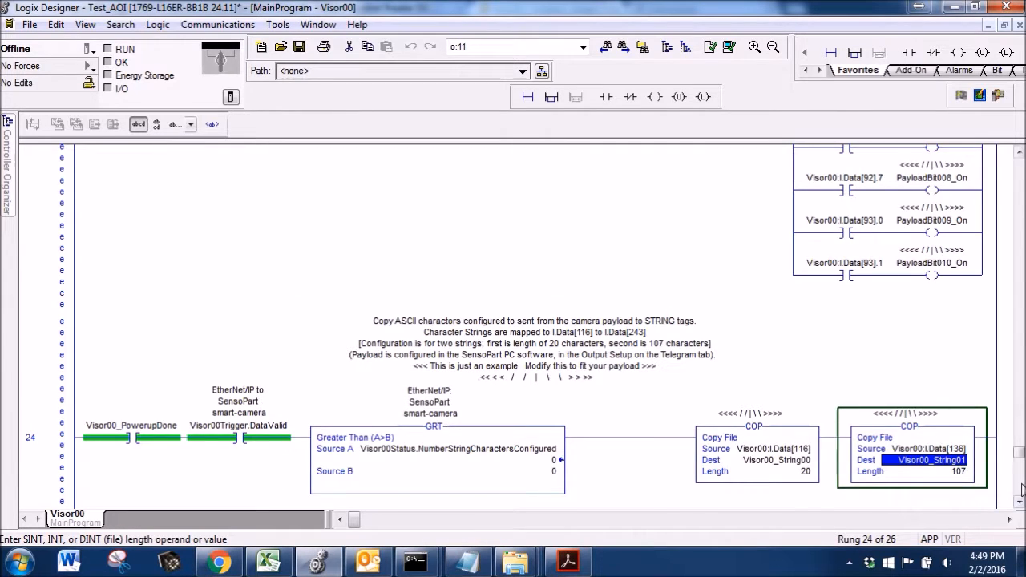
Review rung 25's COP copying camera integers into the Visor00_DINT04 destination tag.
{"action": "scroll", "scroll_direction": "down", "scroll_amount": 3}
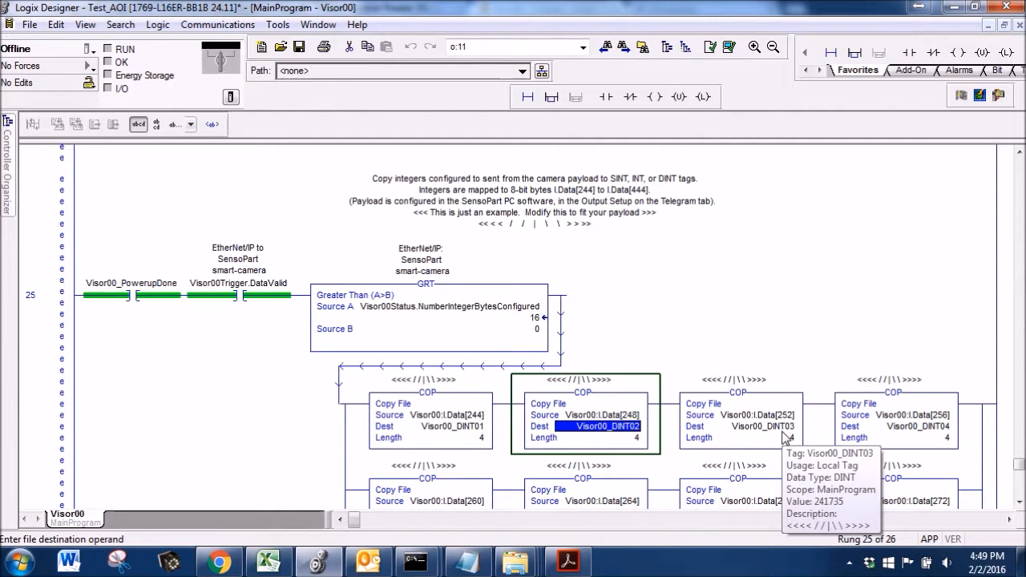
{"action": "left_click", "coordinate": [754, 427]}
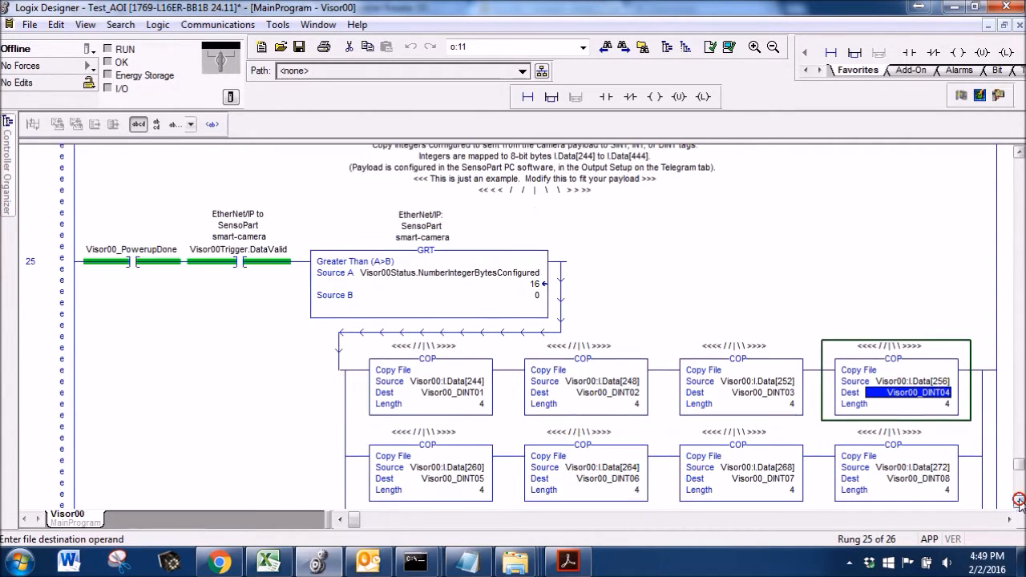
{"action": "scroll", "scroll_direction": "down", "scroll_amount": 3}
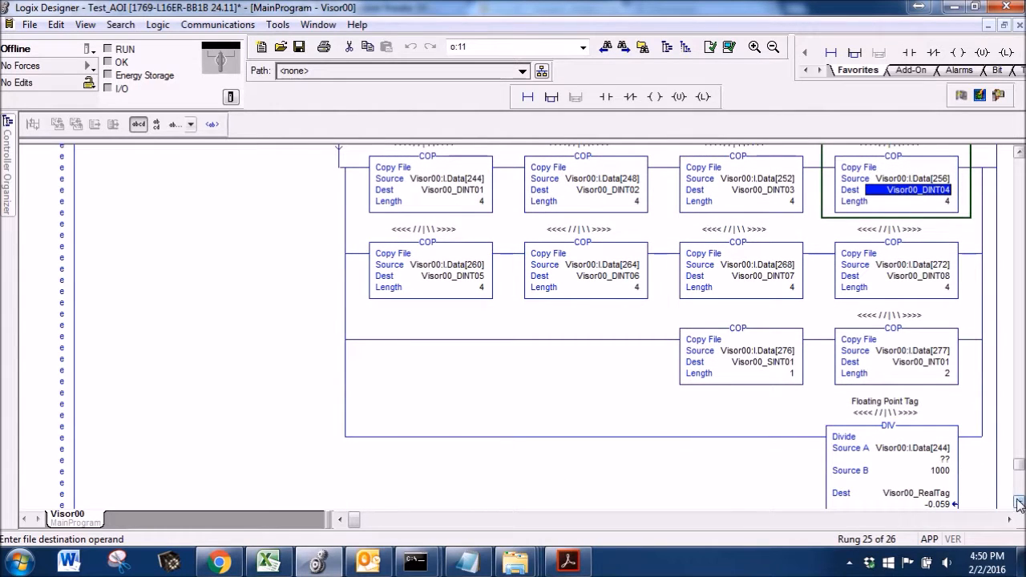
{"action": "mouse_move", "coordinate": [785, 362]}
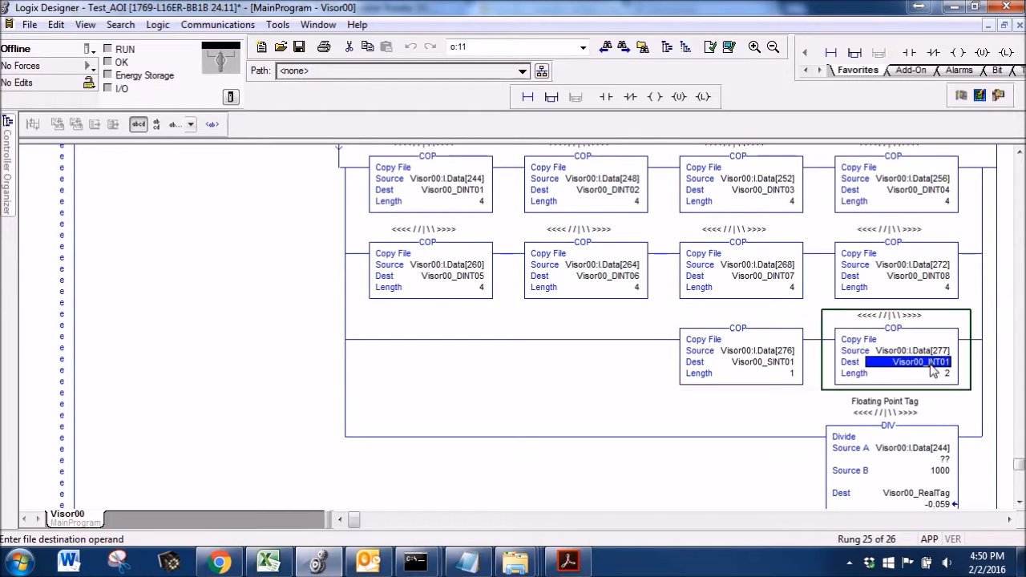
Review the Divide instruction producing its result in Visor00_RealTag.
{"action": "left_click", "coordinate": [945, 372]}
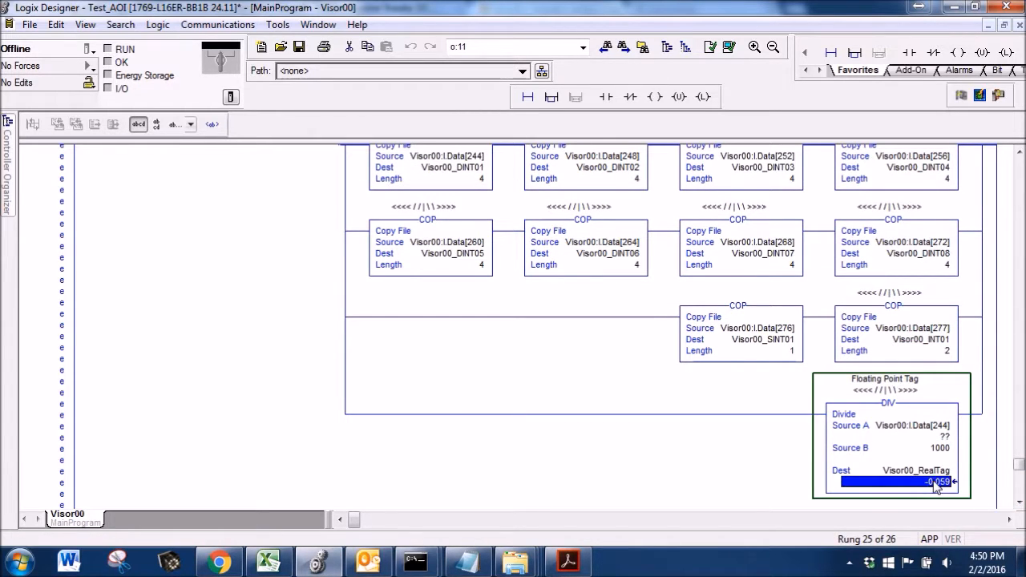
{"action": "left_click", "coordinate": [913, 472]}
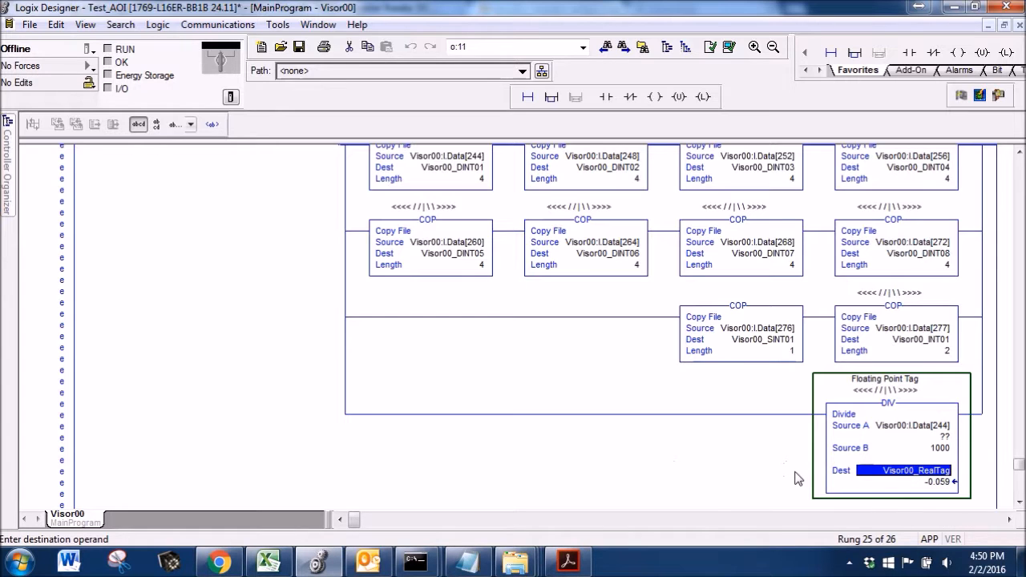